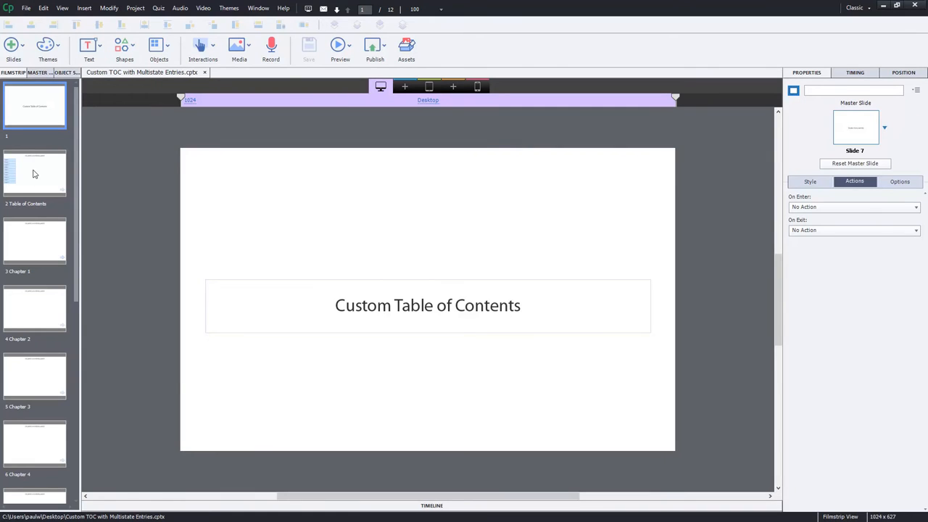
Open the Table of Contents slide from the Filmstrip.
click(340, 45)
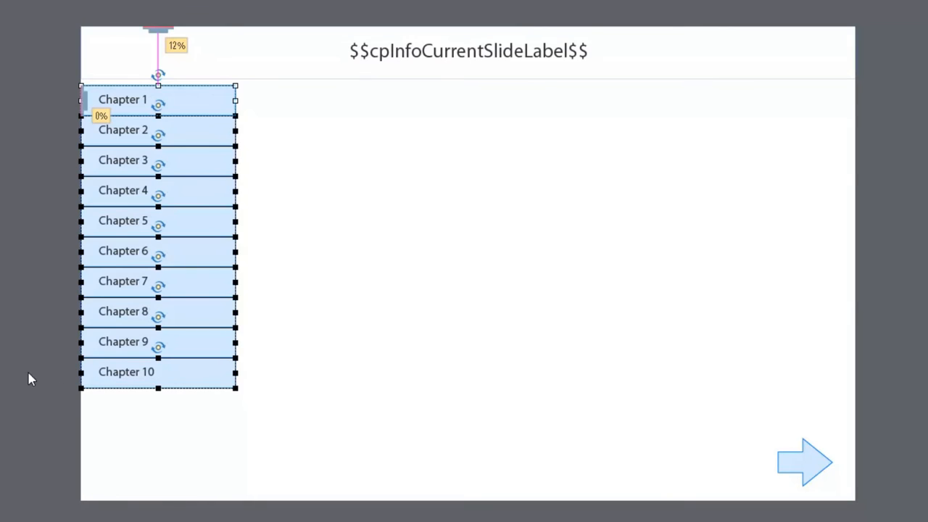
mouse_move(4, 341)
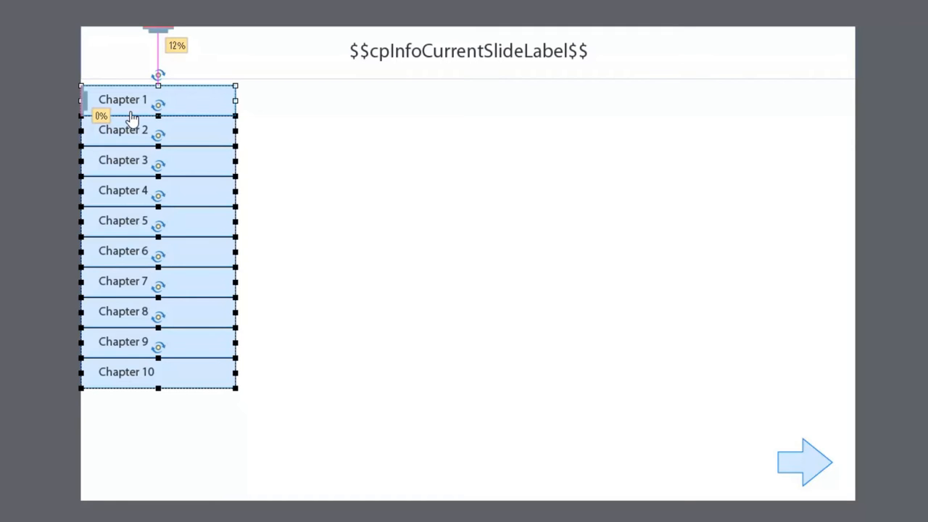
mouse_move(448, 274)
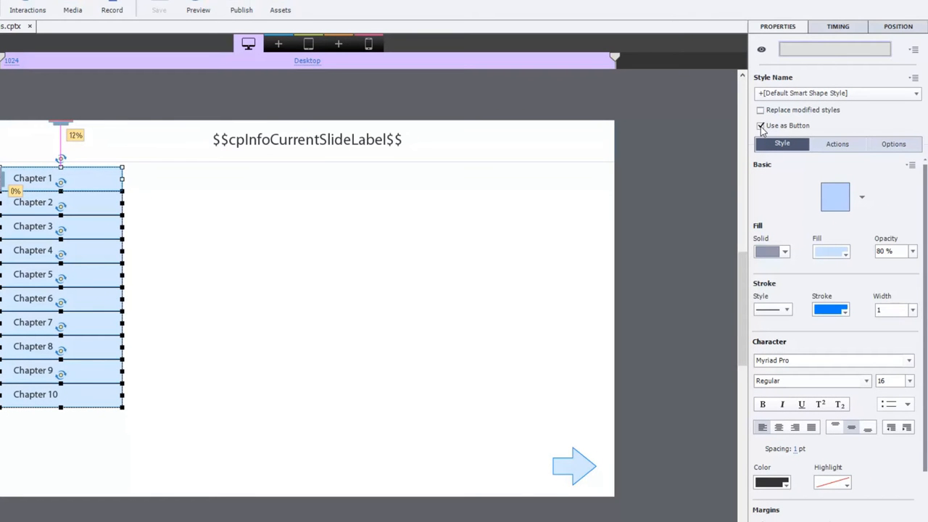
Make the chapter shapes buttons with no fill or stroke, and check their display timing.
click(760, 126)
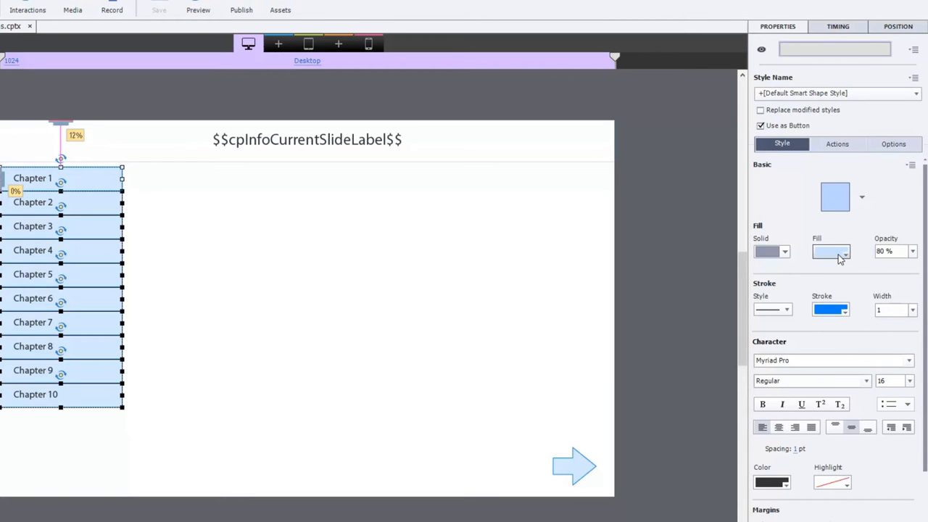
click(830, 250)
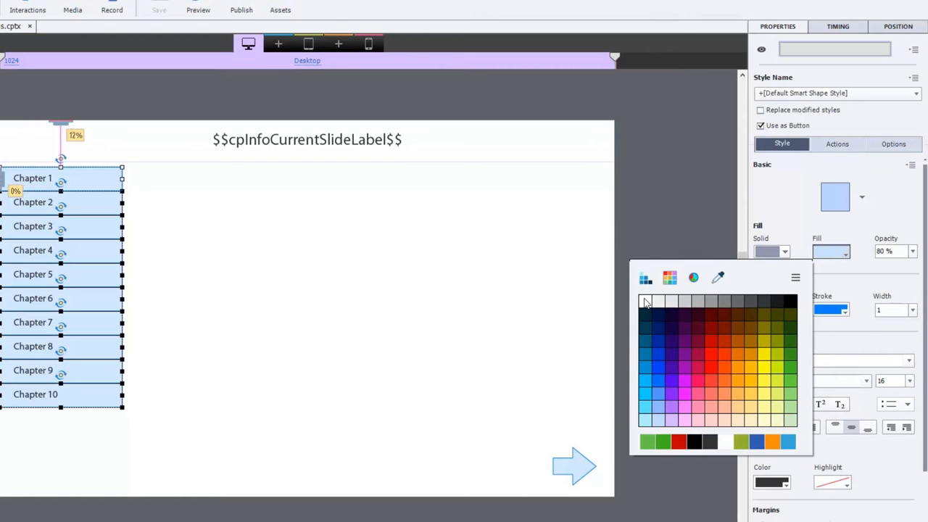
click(646, 301)
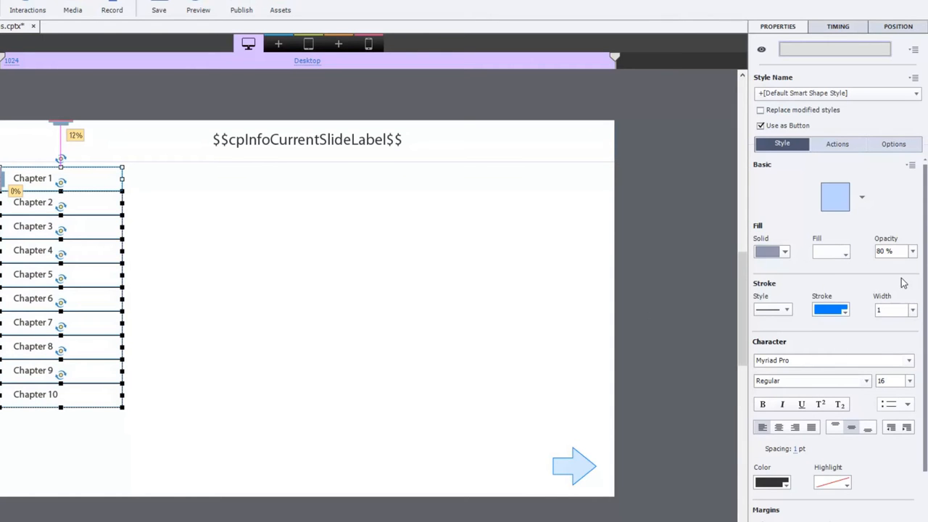
click(830, 310)
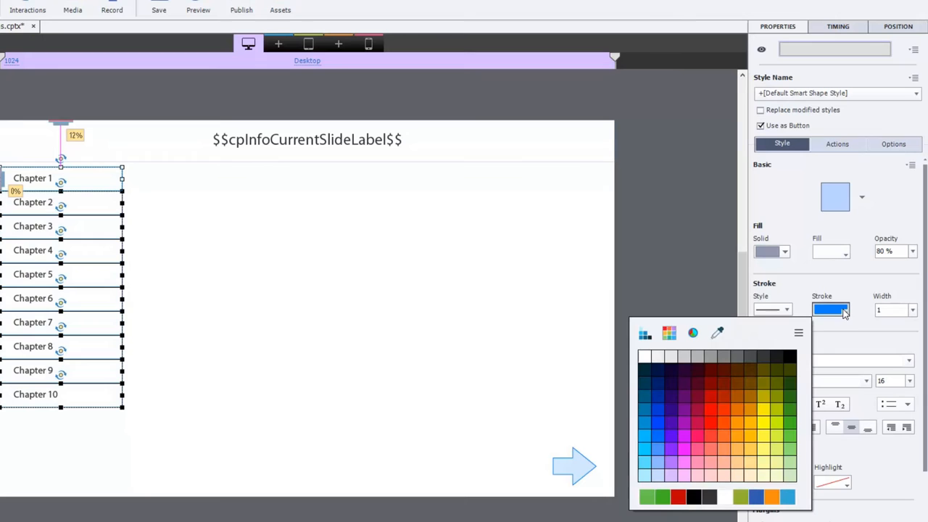
mouse_move(908, 322)
text(0)
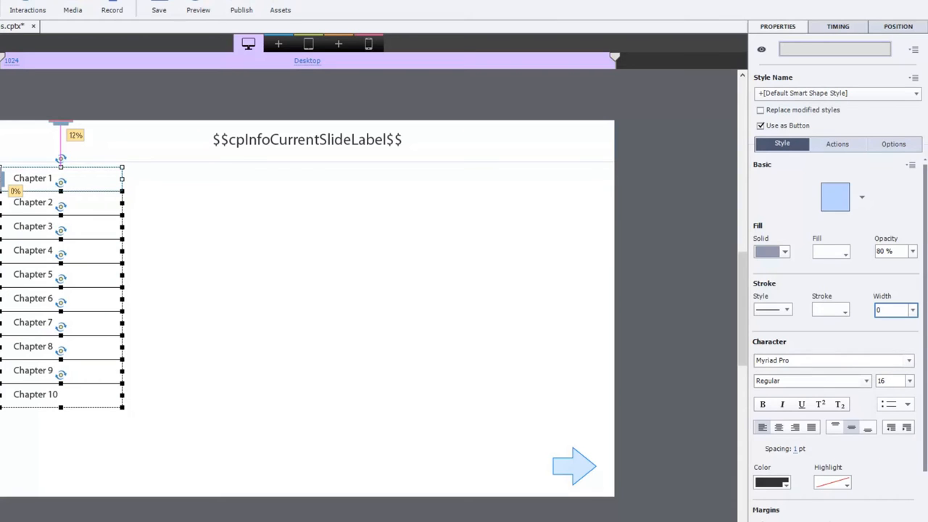
mouse_move(794, 58)
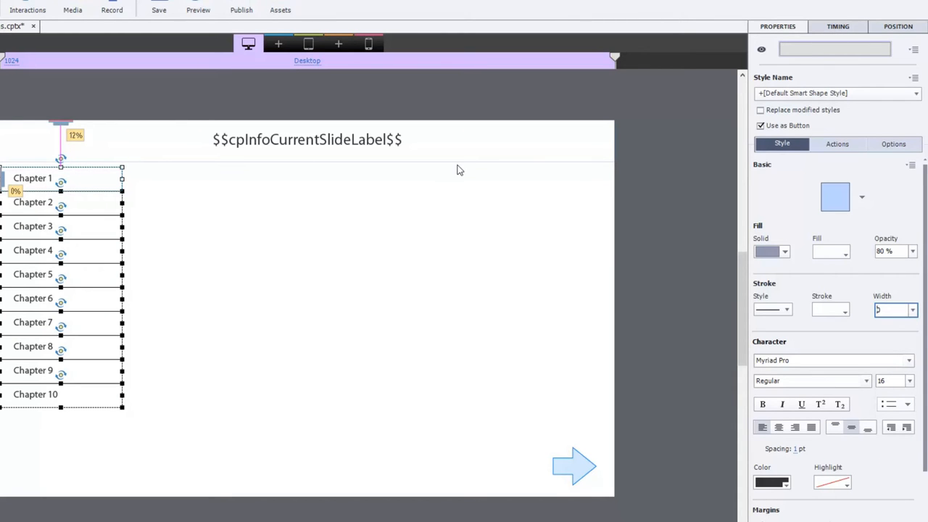
click(837, 27)
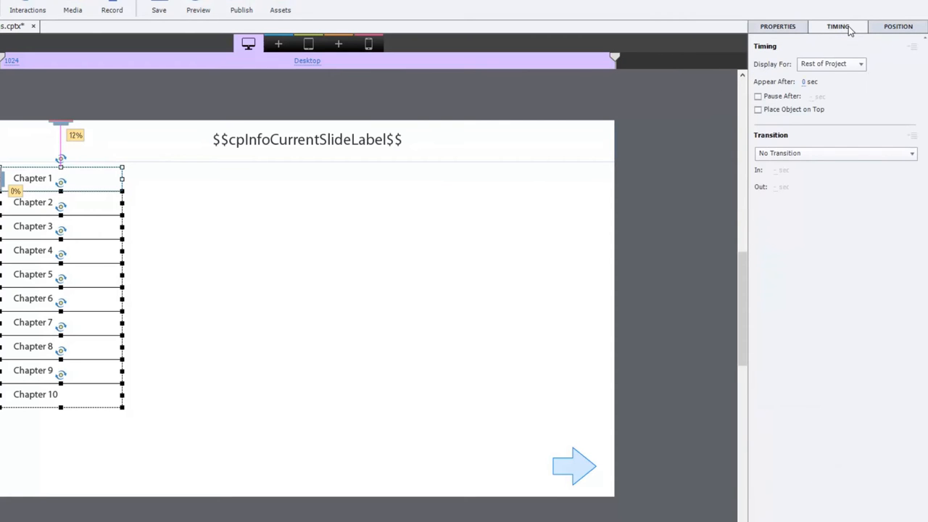
mouse_move(101, 413)
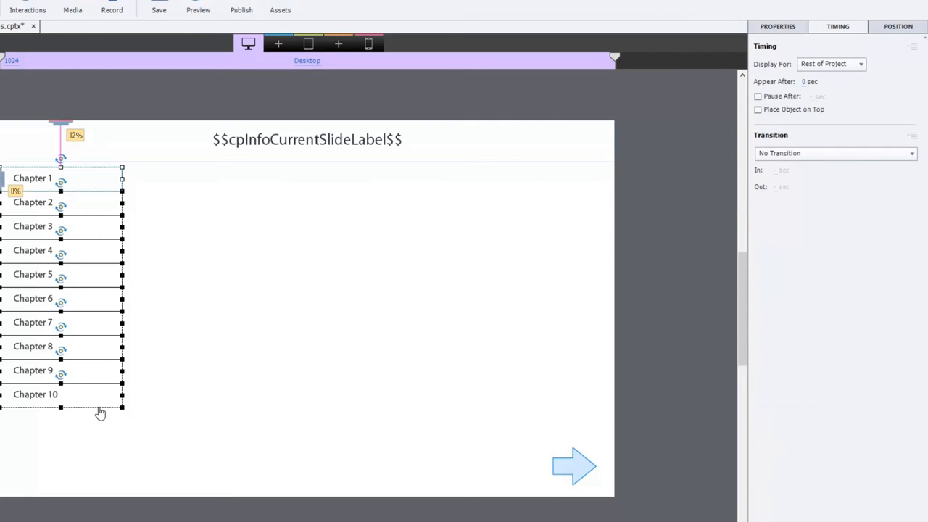
mouse_move(220, 173)
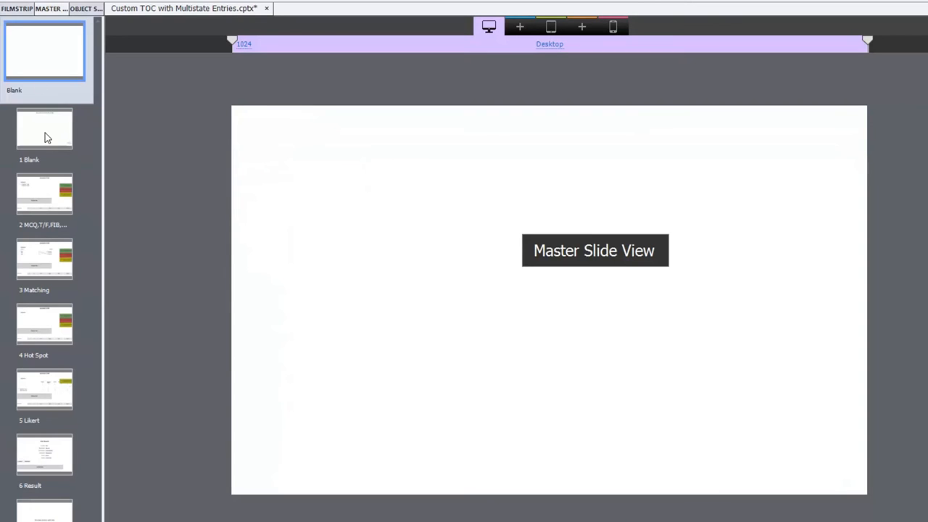
Select the $$cpInfoCurrentSlideLabel$$ header on the master, then the Table of Contents slide name.
click(45, 129)
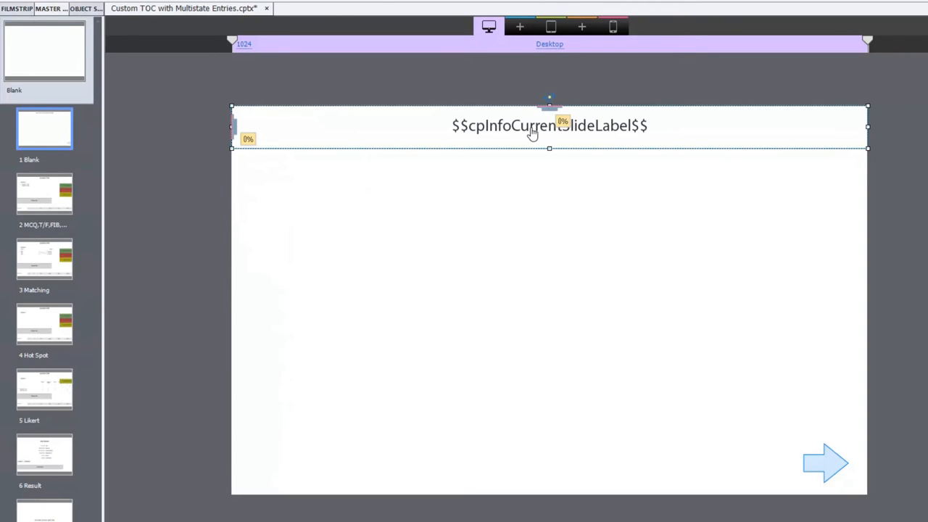
mouse_move(562, 137)
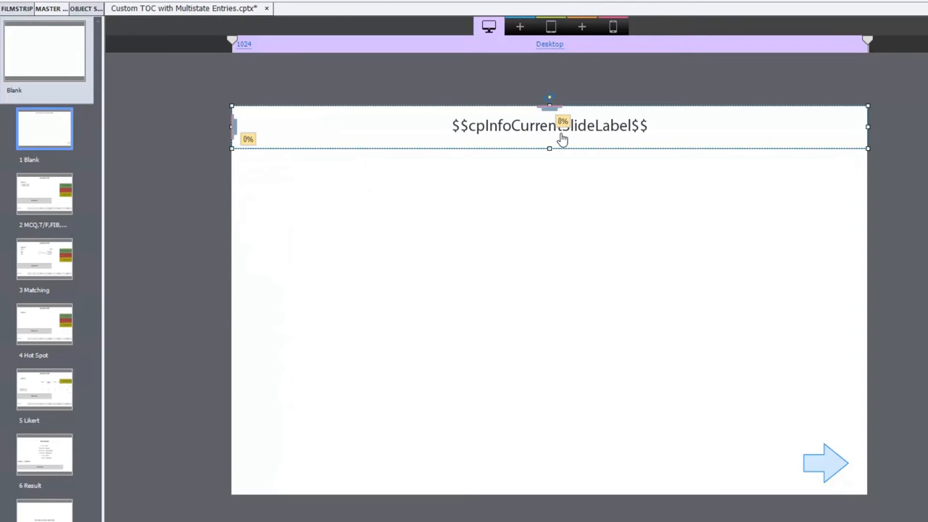
mouse_move(496, 203)
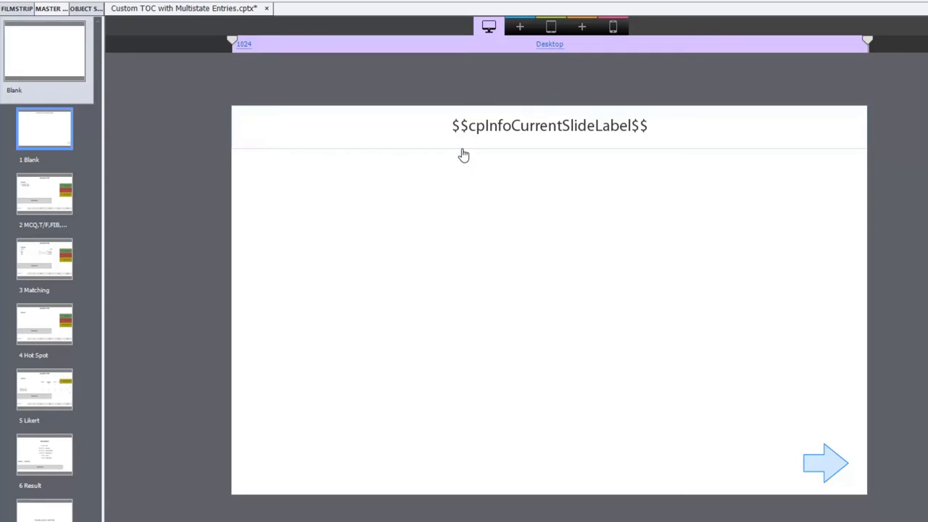
mouse_move(505, 179)
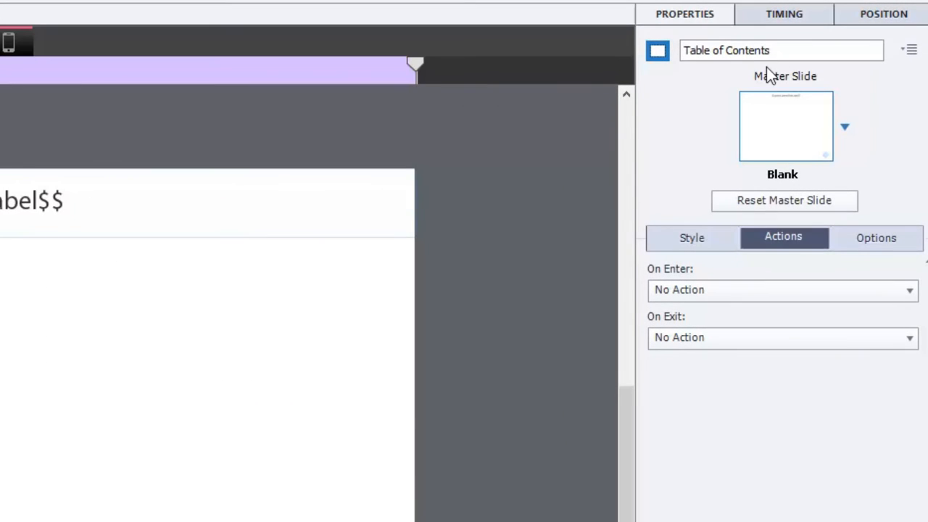
double_click(726, 50)
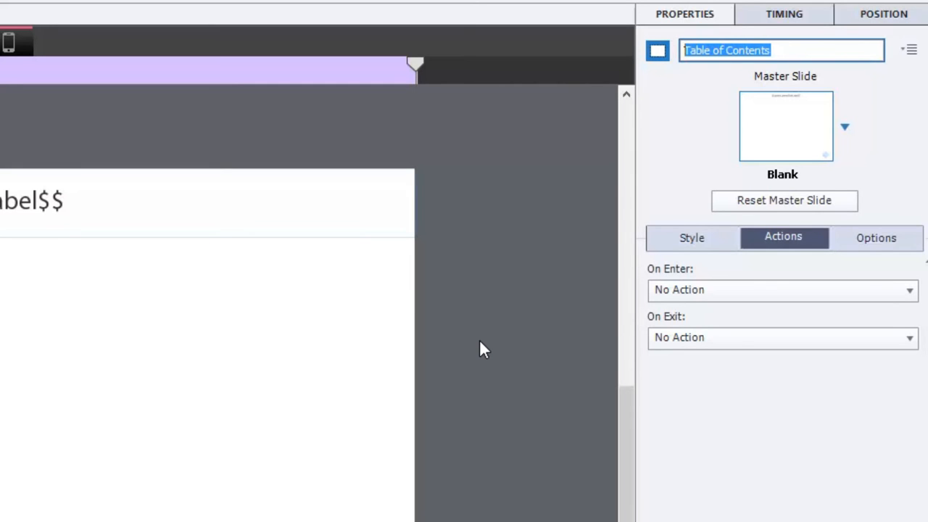
mouse_move(183, 202)
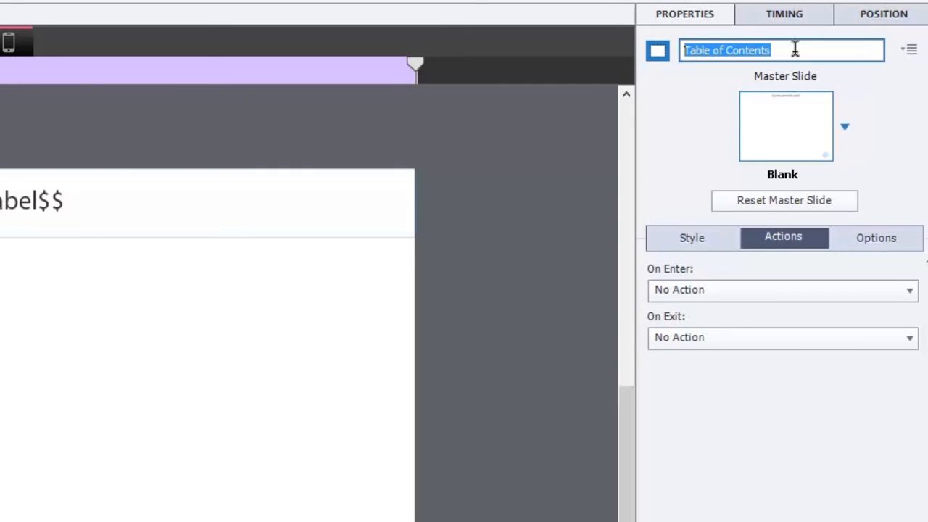
mouse_move(723, 101)
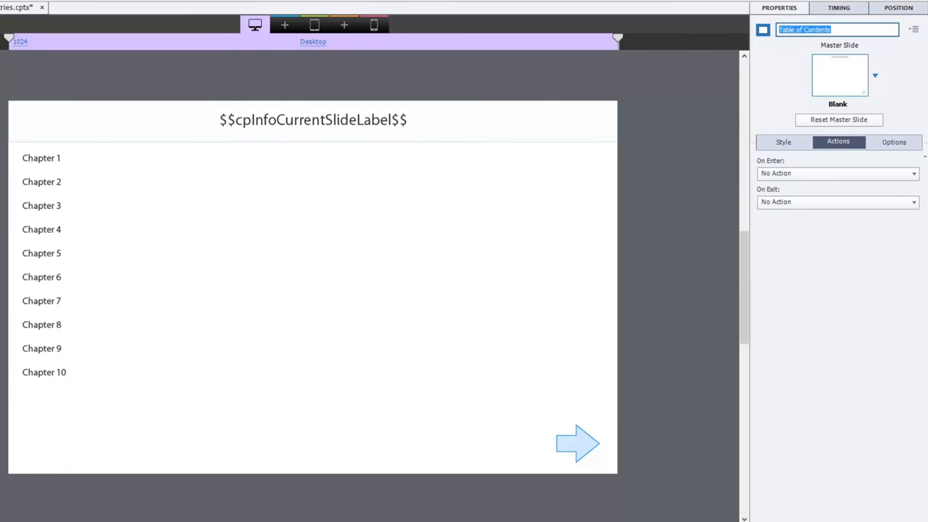
mouse_move(43, 155)
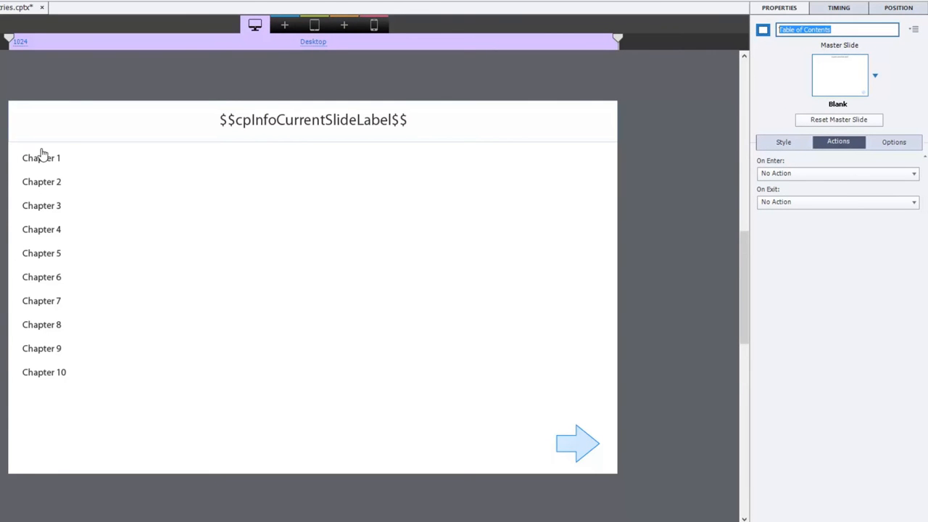
Show the Chapter 1 button toc1 in NewState1 and make the chapter label text white.
click(41, 157)
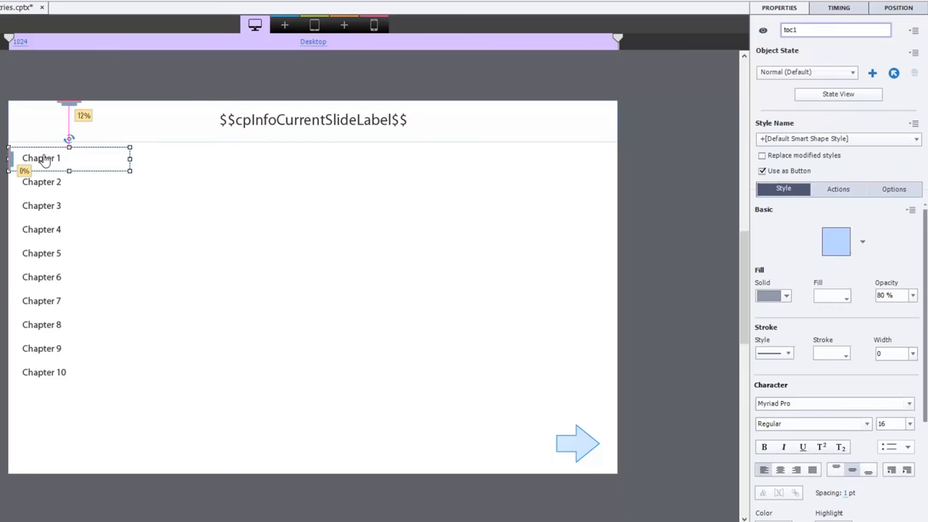
mouse_move(869, 86)
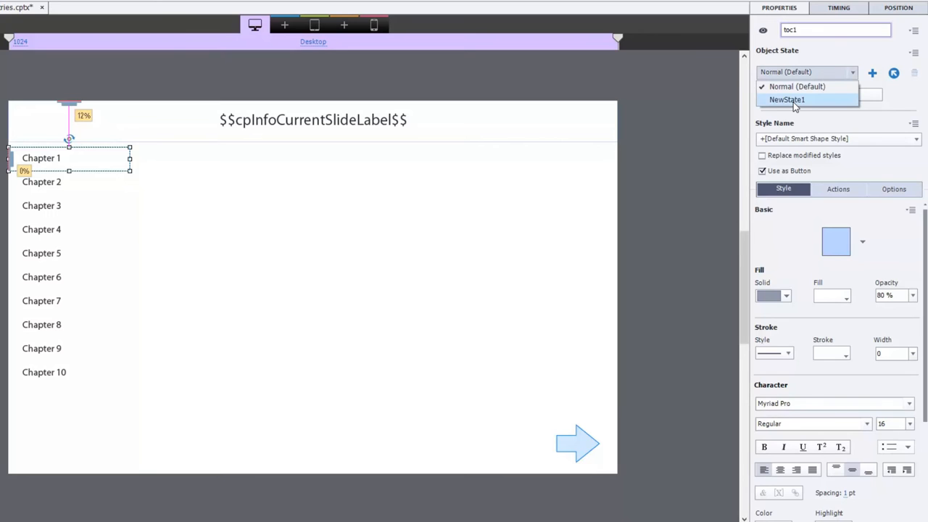
click(787, 99)
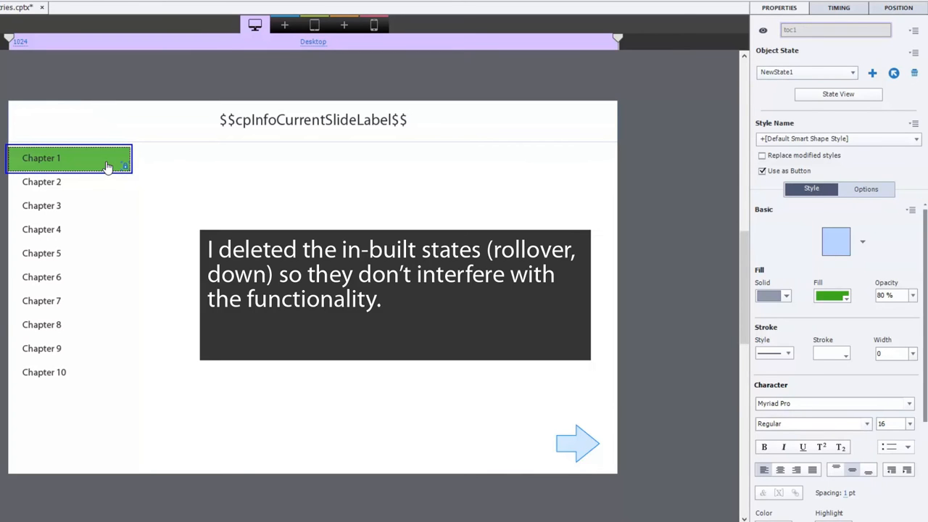
mouse_move(107, 165)
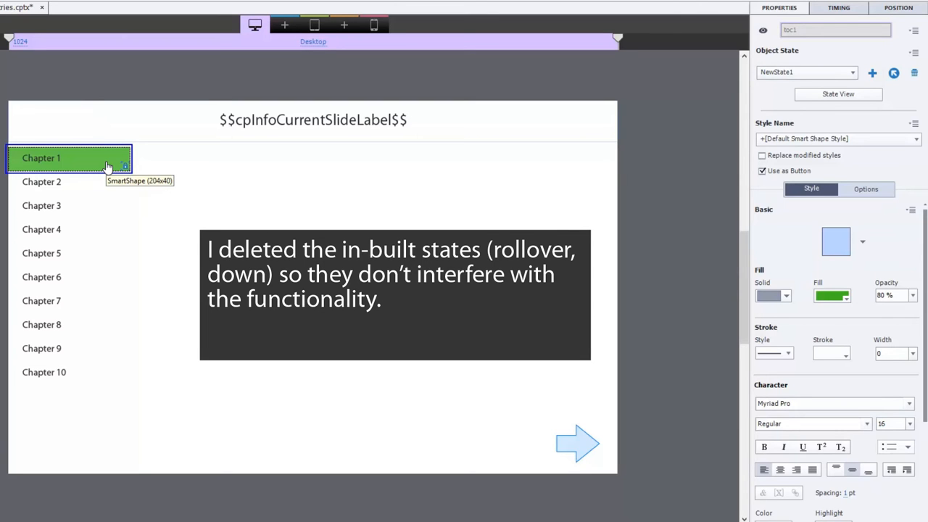
mouse_move(104, 158)
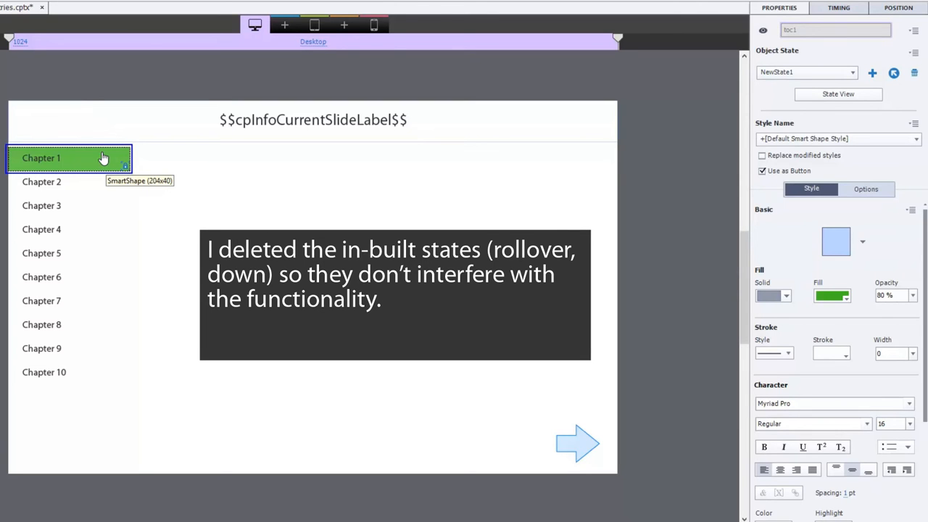
mouse_move(18, 192)
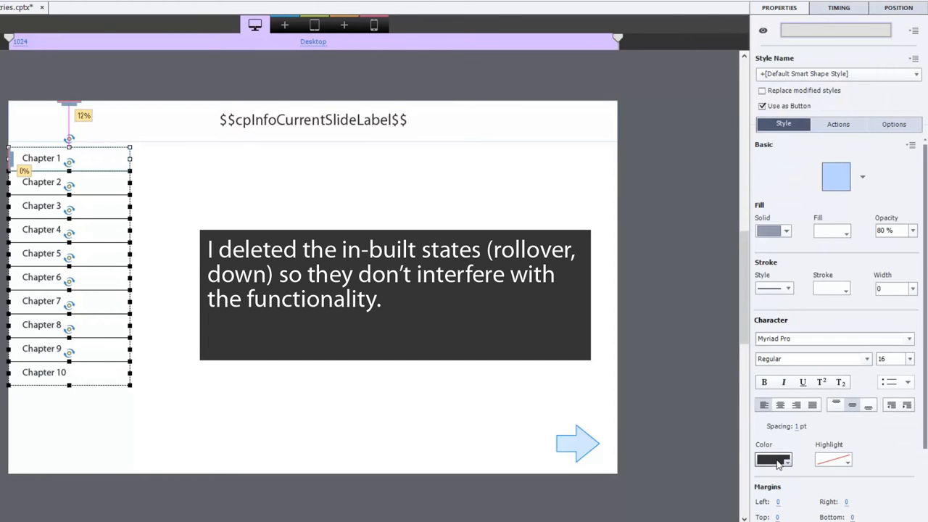
click(773, 460)
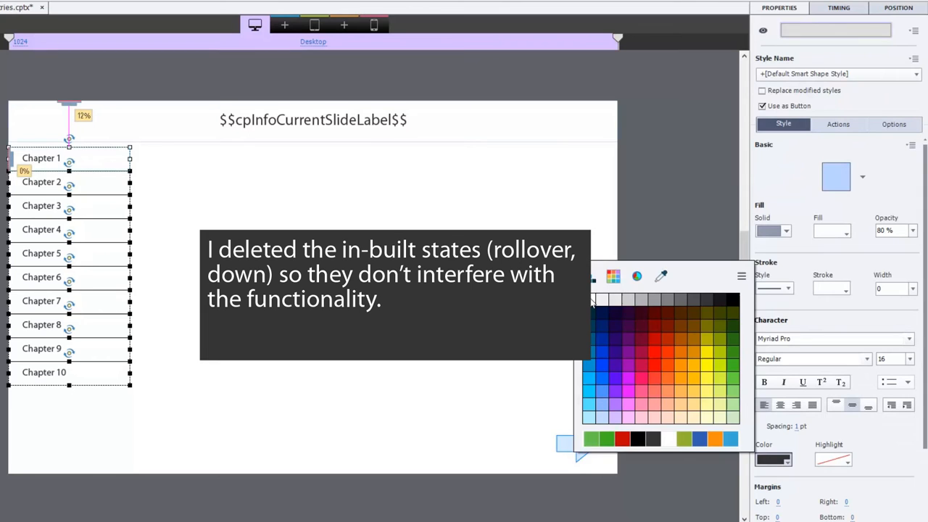
click(772, 459)
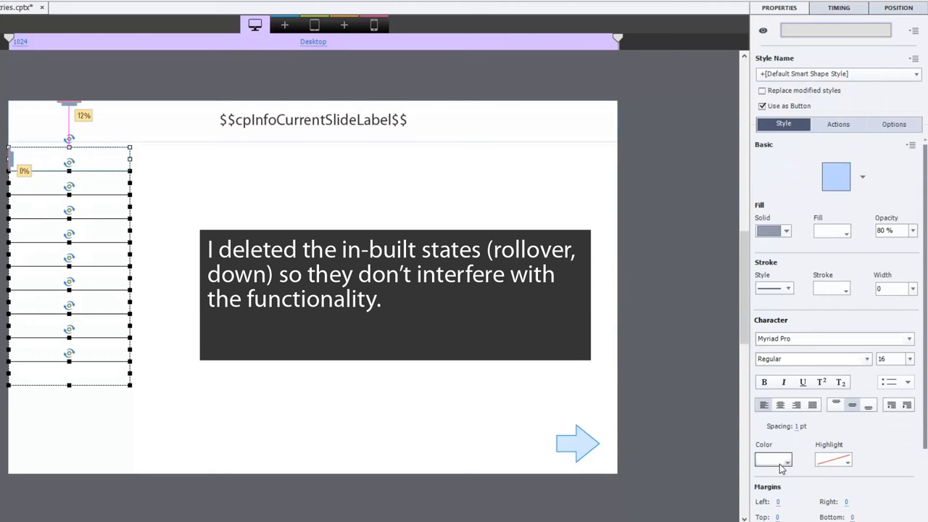
click(768, 459)
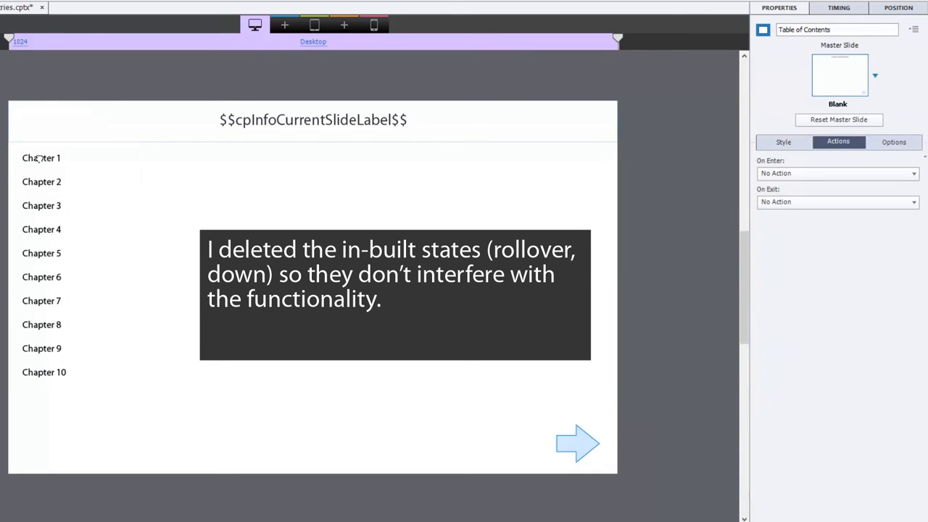
click(41, 157)
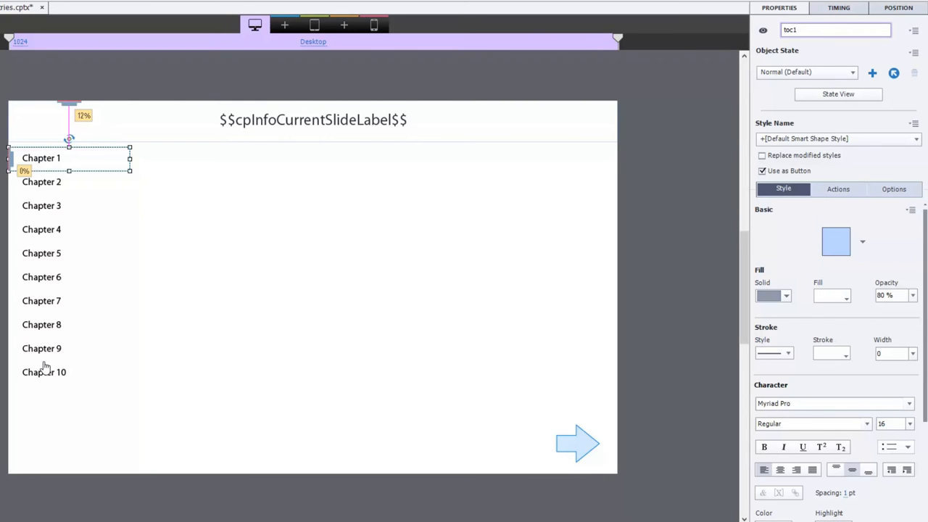
mouse_move(71, 170)
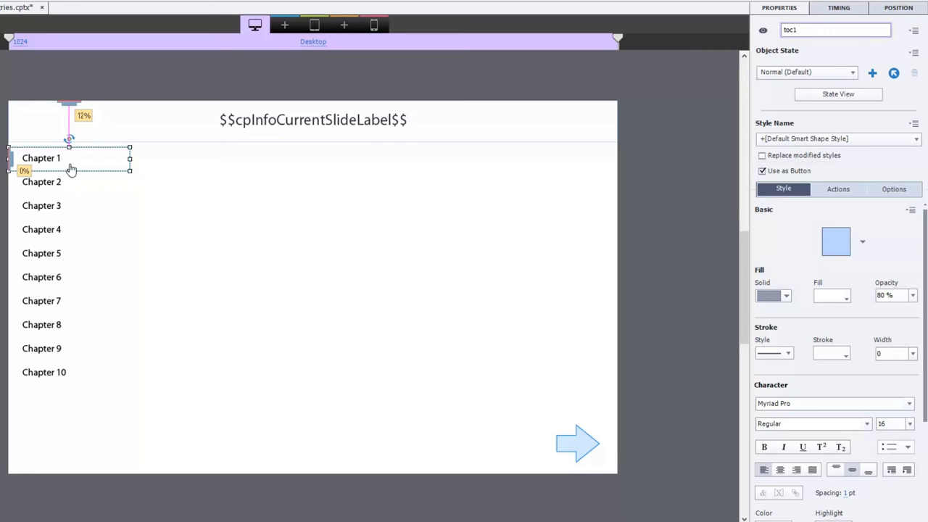
click(838, 188)
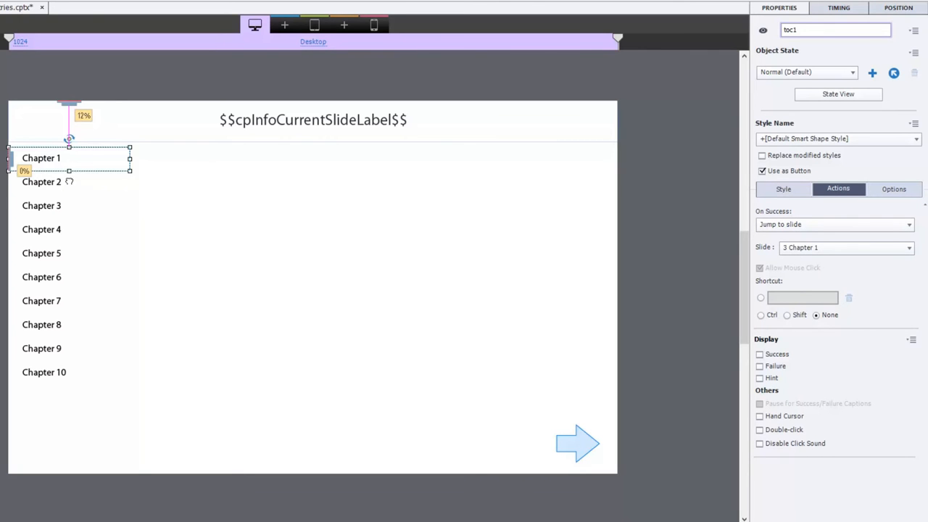
click(69, 205)
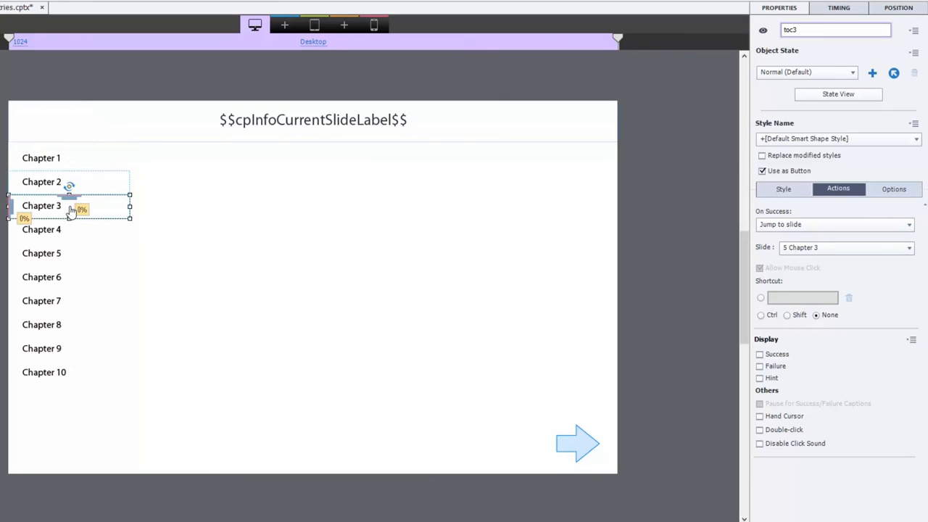
click(42, 229)
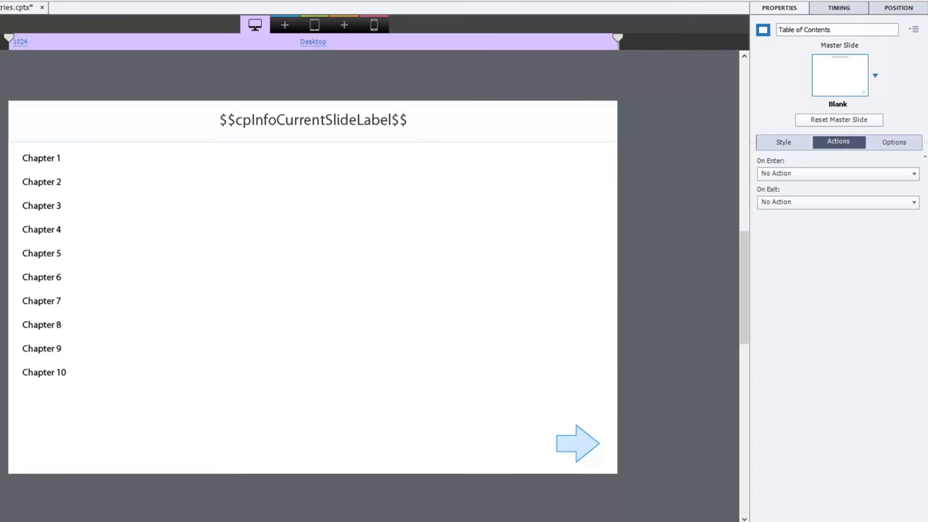
mouse_move(579, 448)
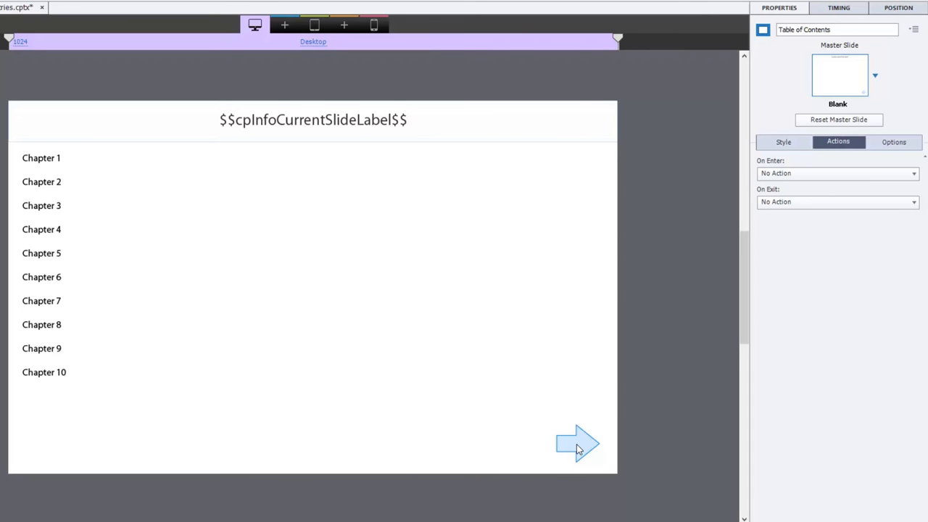
mouse_move(588, 447)
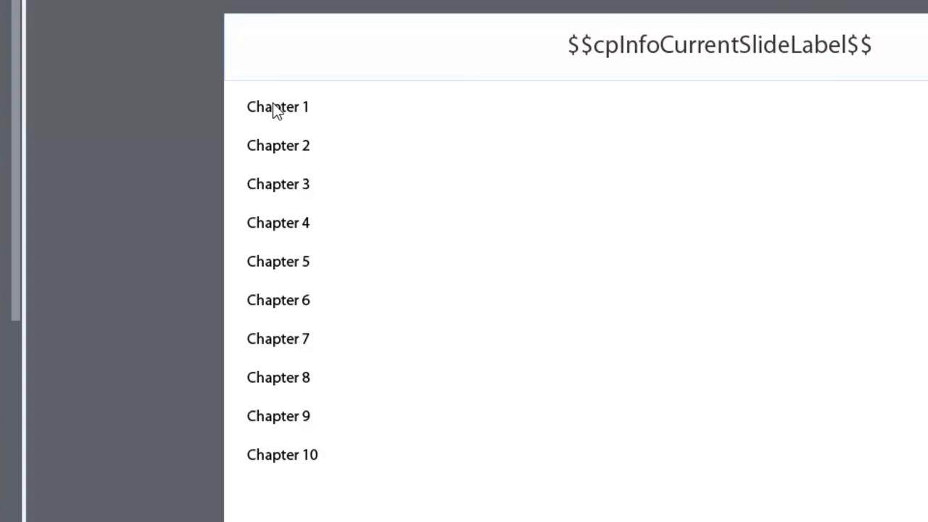
mouse_move(232, 183)
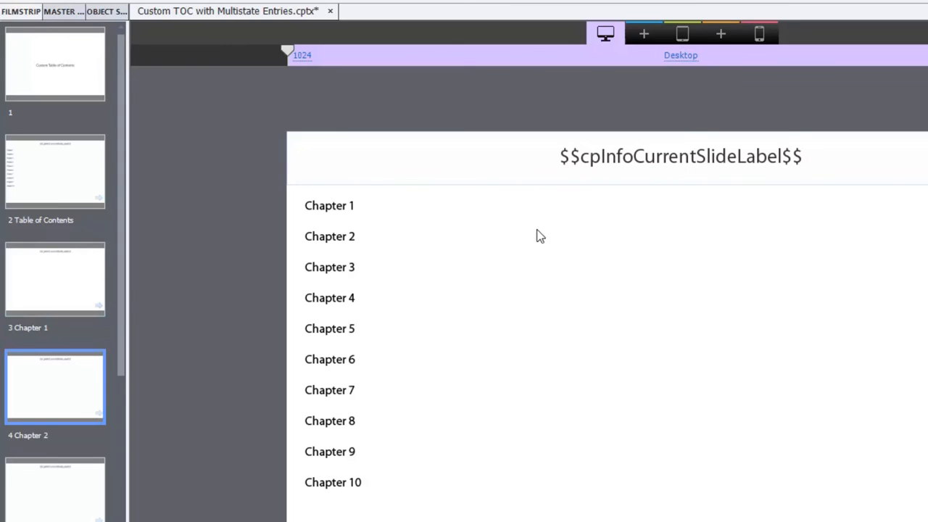
Add On Enter Change State actions for the Chapter 3 and Chapter 4 (toc4) slides.
click(812, 161)
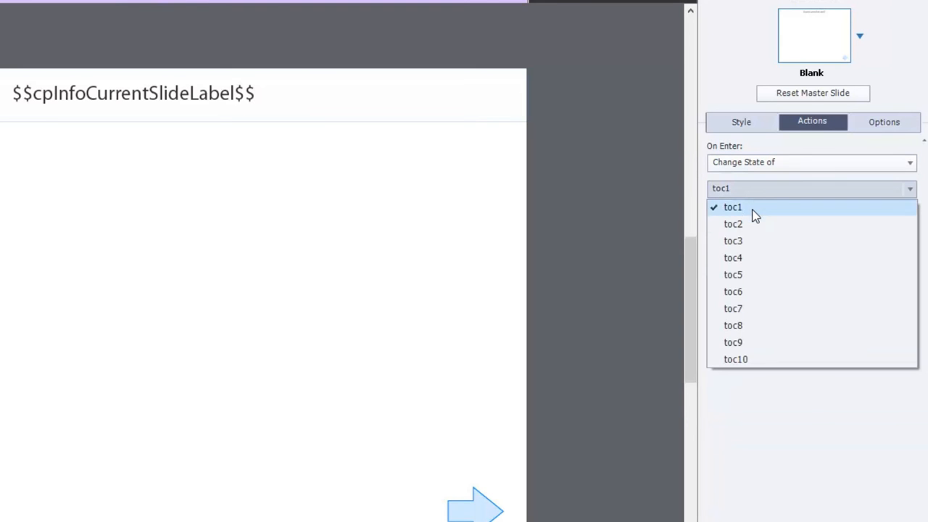
click(733, 207)
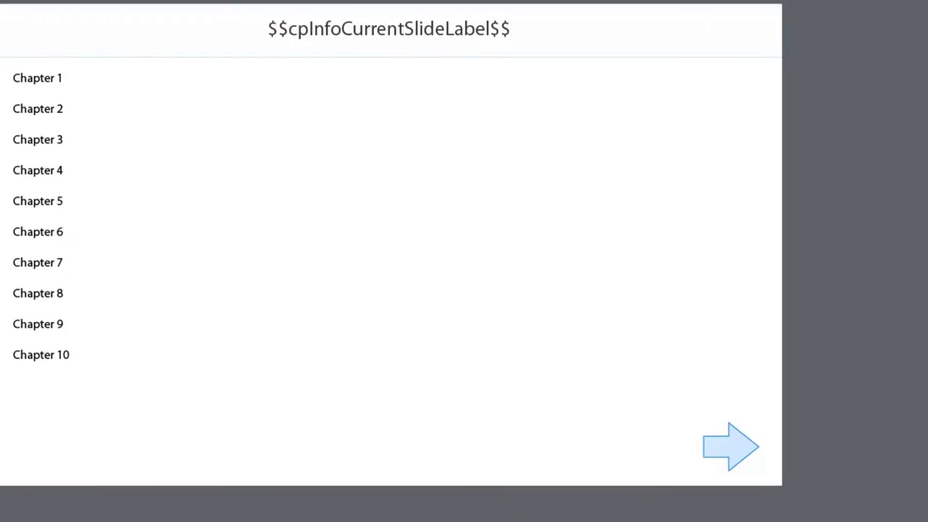
click(853, 206)
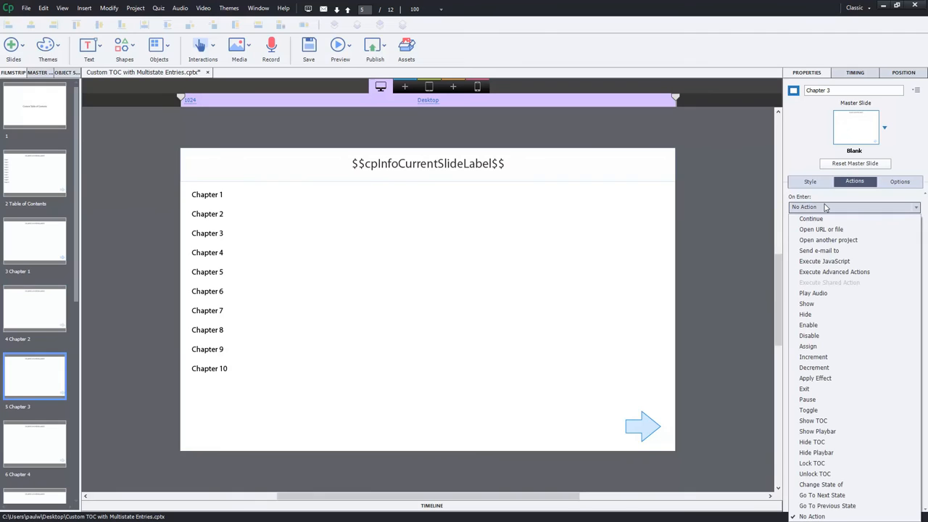
click(821, 484)
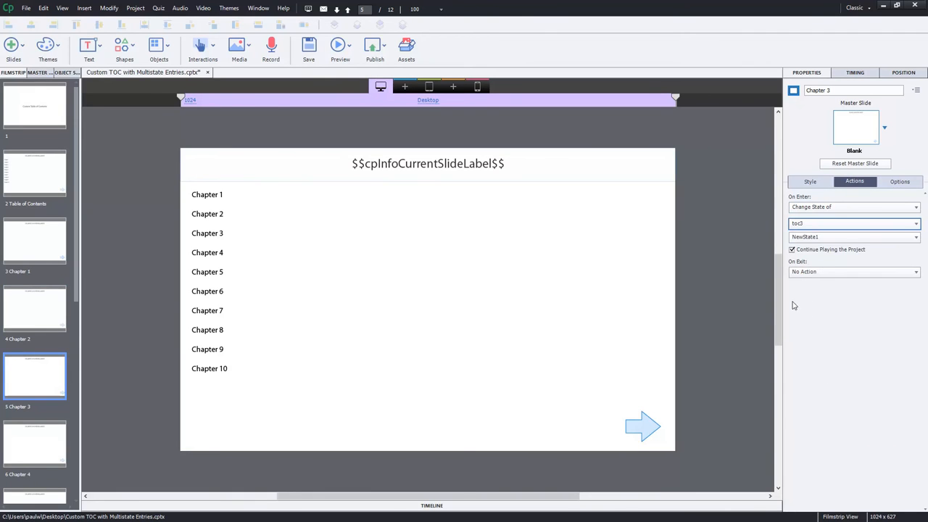
click(34, 444)
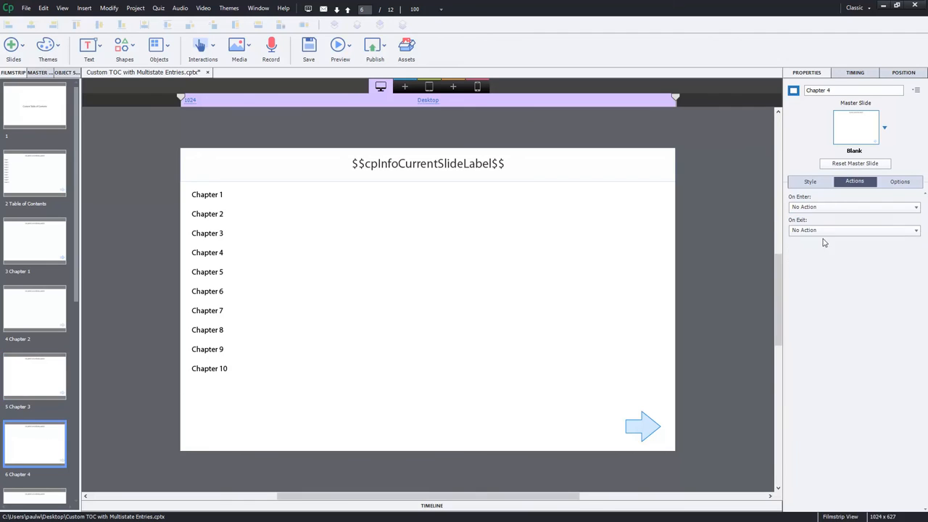
click(853, 207)
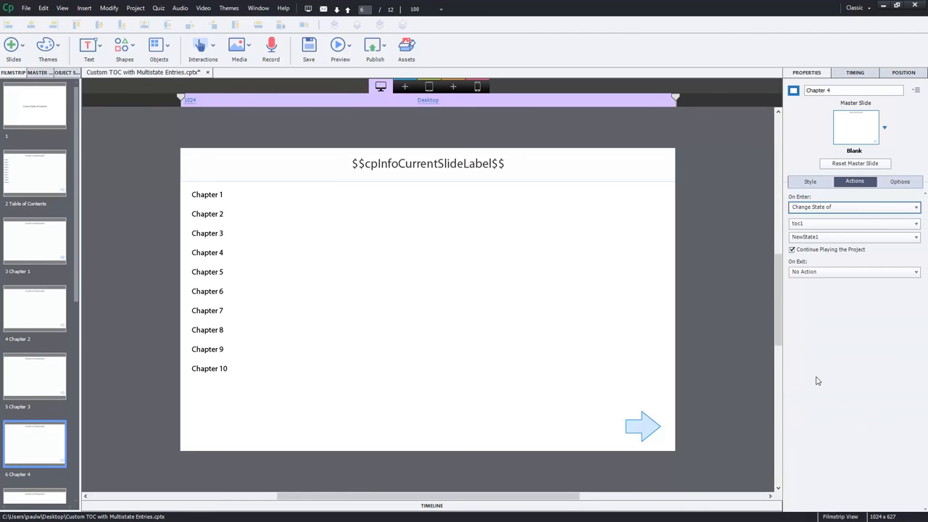
click(854, 223)
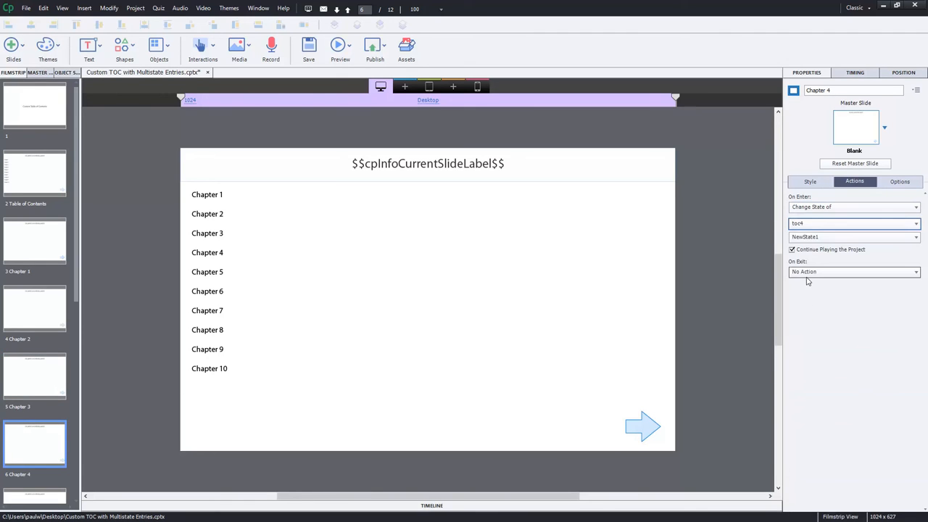
scroll(down, 3)
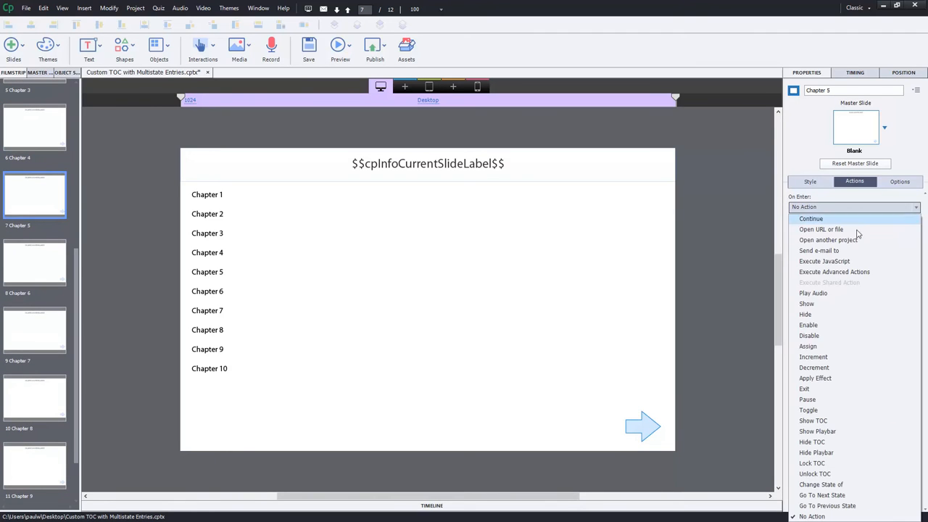
Add On Enter Change State actions for Chapters 5, 6 and 7, targeting toc6 and toc7.
click(820, 484)
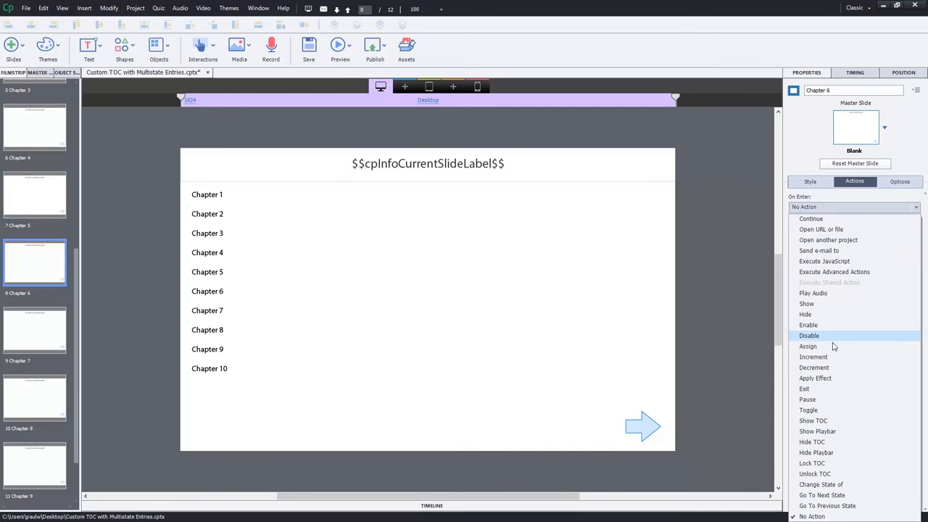
mouse_move(833, 484)
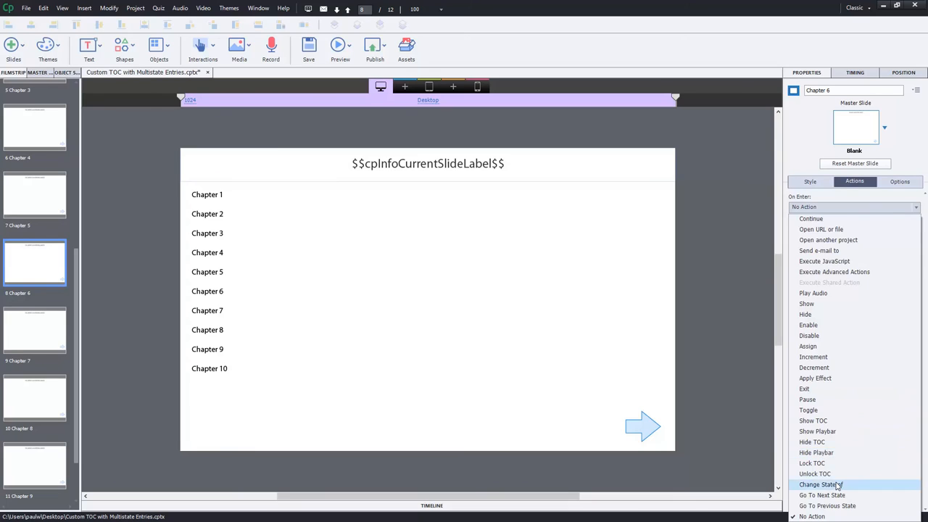
click(820, 484)
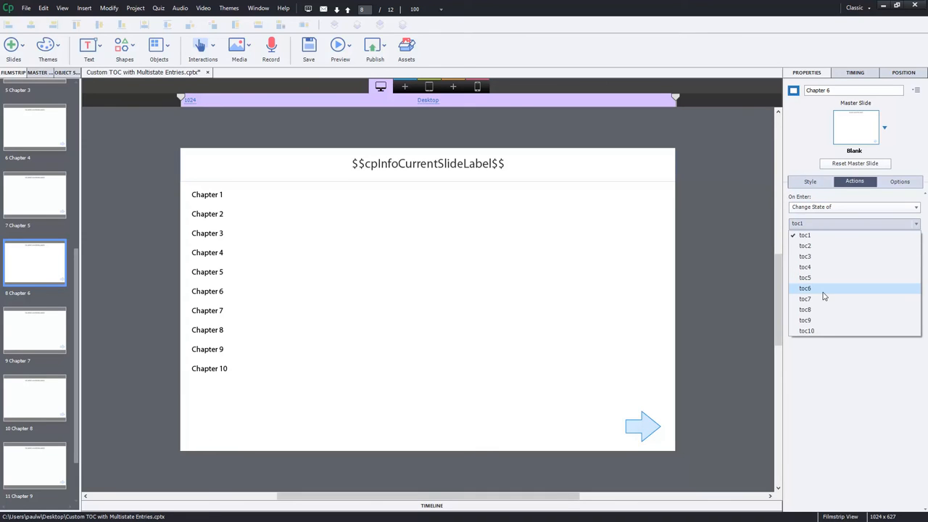
click(805, 287)
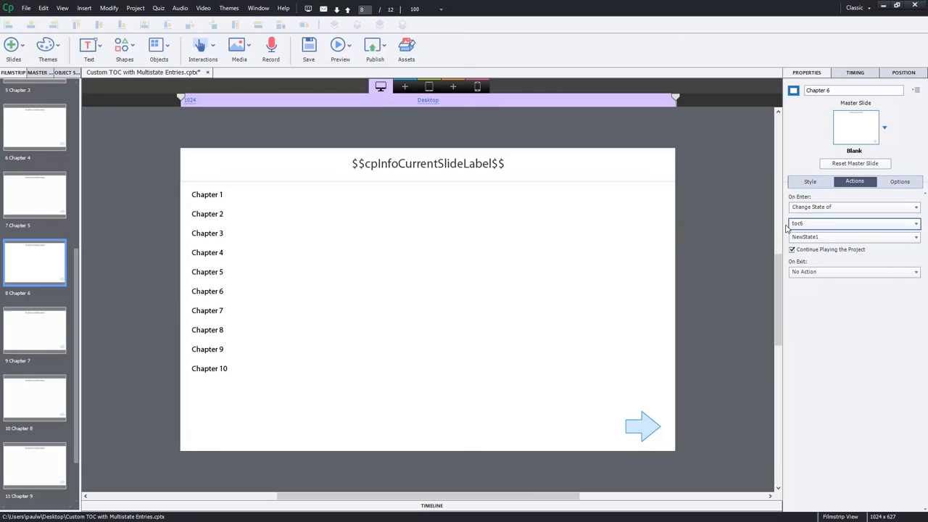
mouse_move(693, 239)
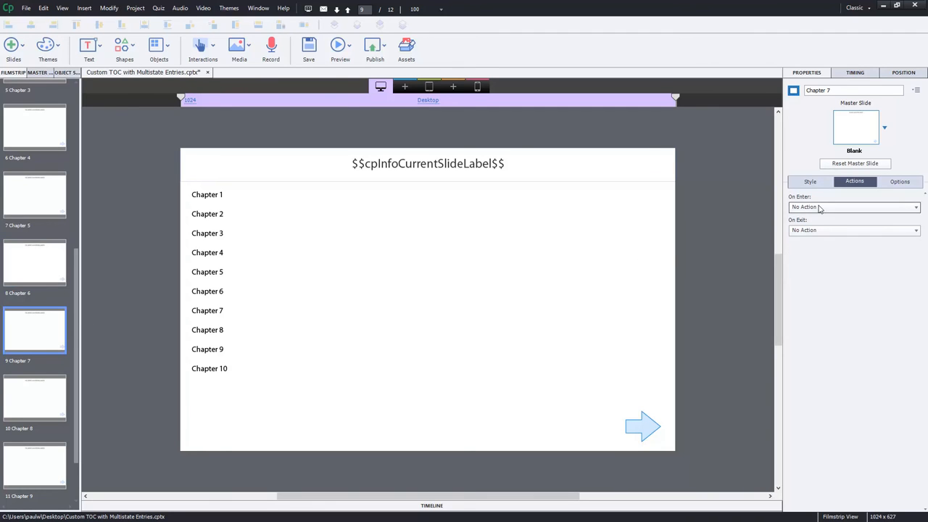
click(853, 206)
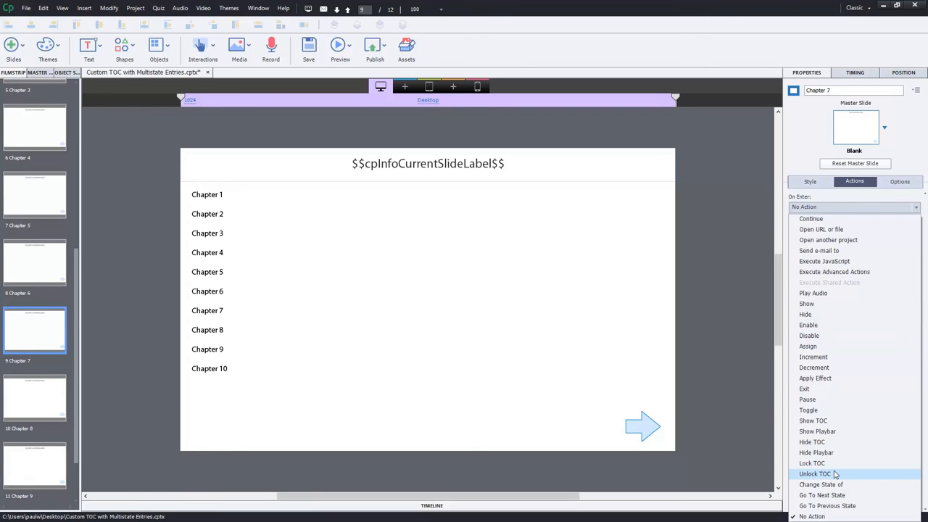
click(820, 484)
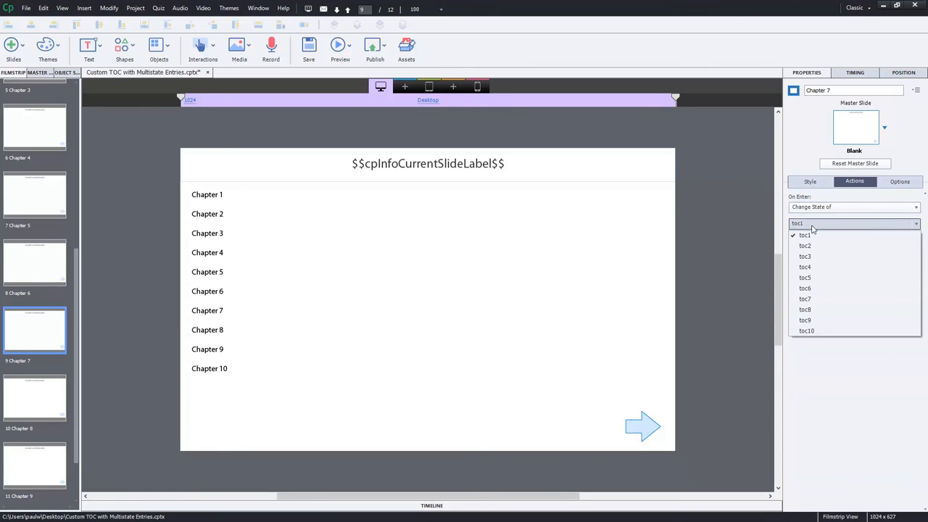
click(804, 299)
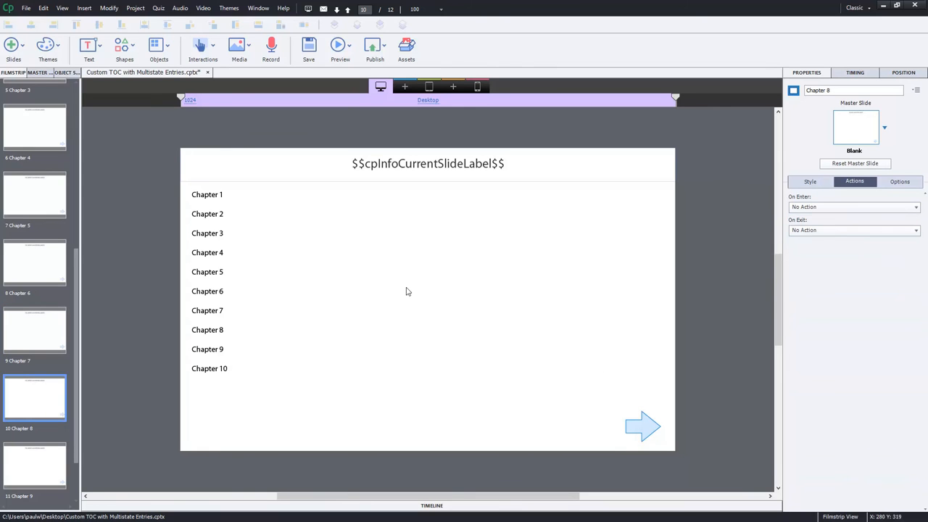
Add On Enter Change State actions for Chapters 8 and 9, then select Chapter 10.
click(853, 207)
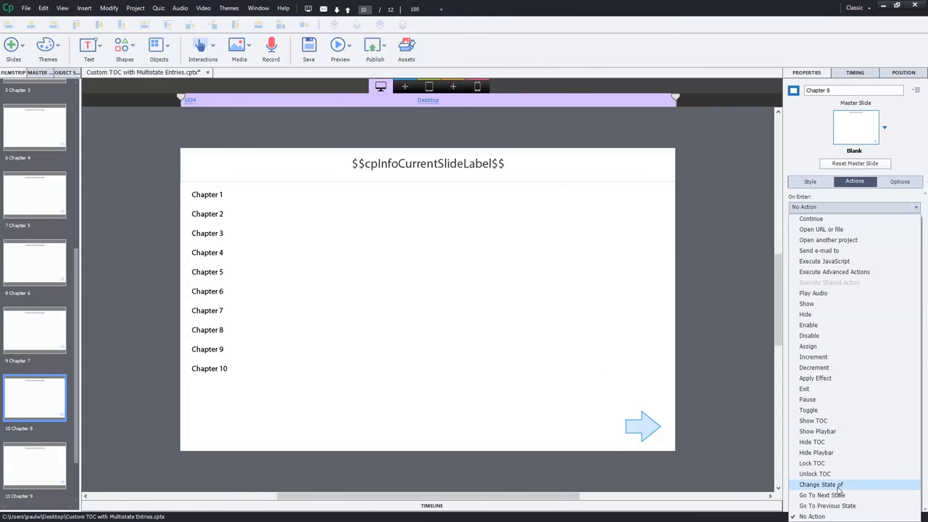
click(819, 484)
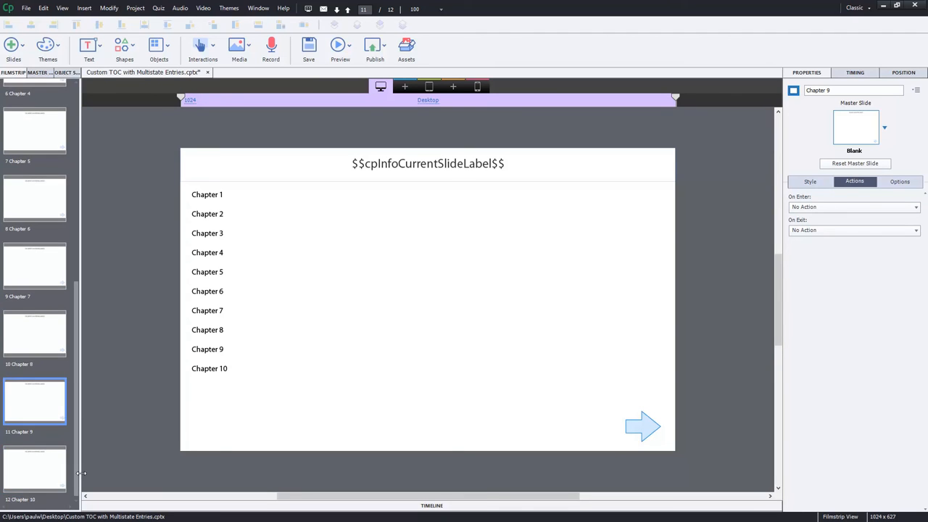
click(853, 207)
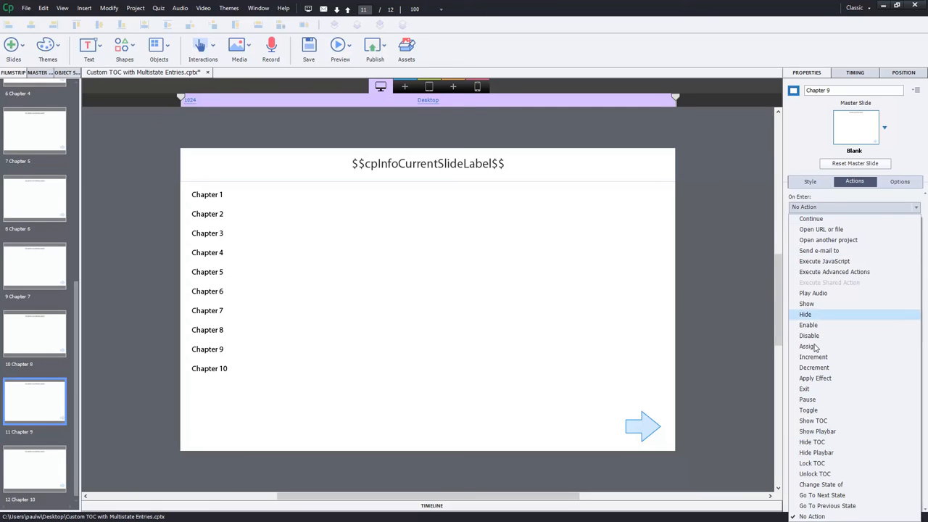
click(821, 484)
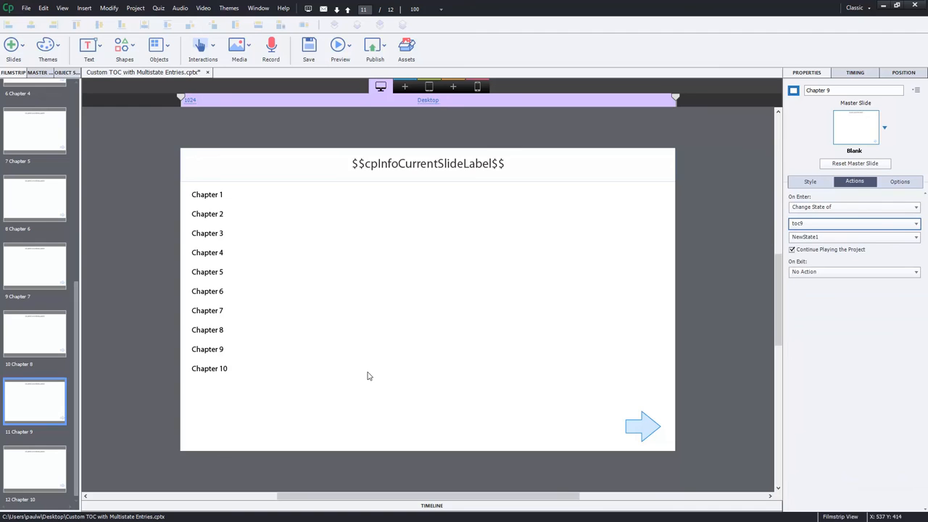
click(34, 468)
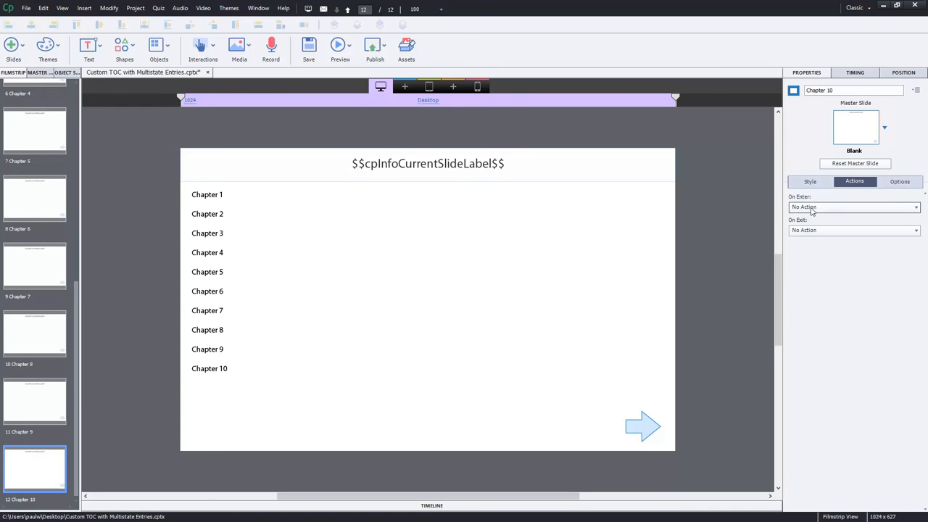
click(853, 207)
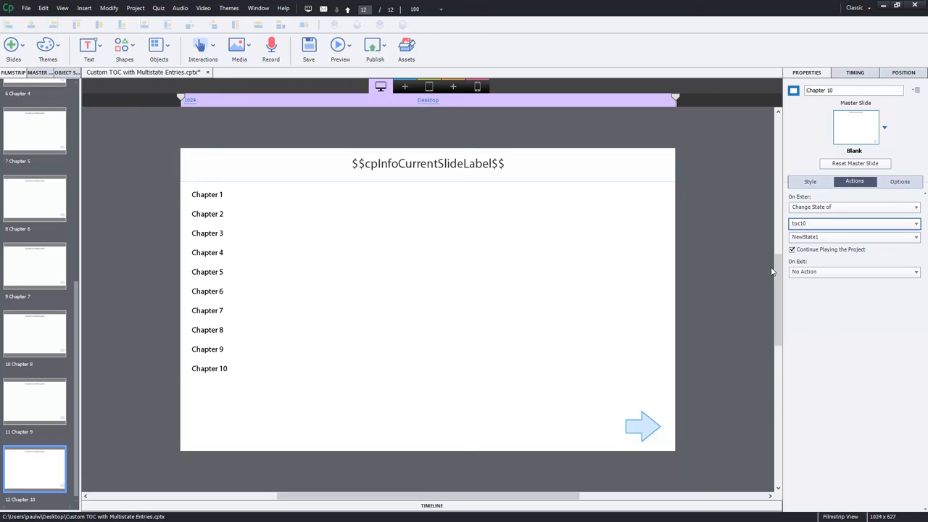
mouse_move(62, 459)
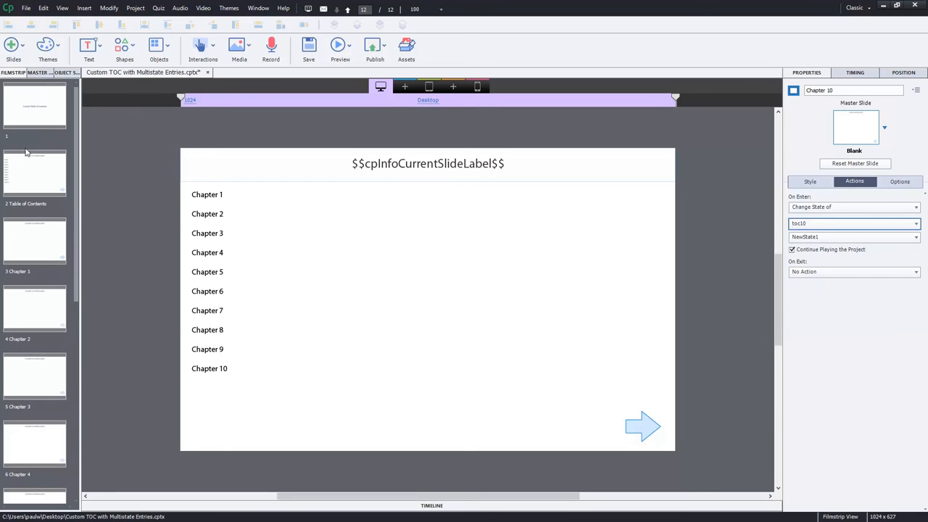
mouse_move(36, 179)
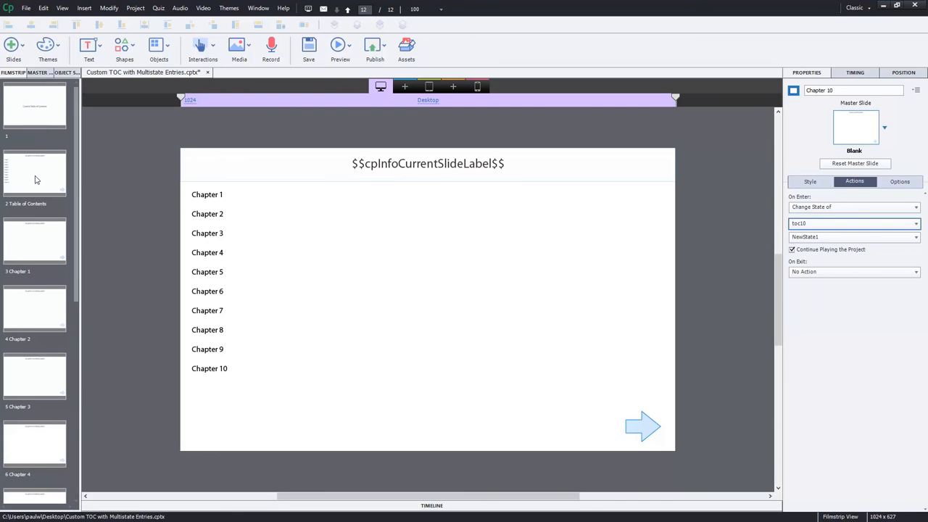
Return to slide 2, Table of Contents, and deselect the chapter buttons.
click(35, 173)
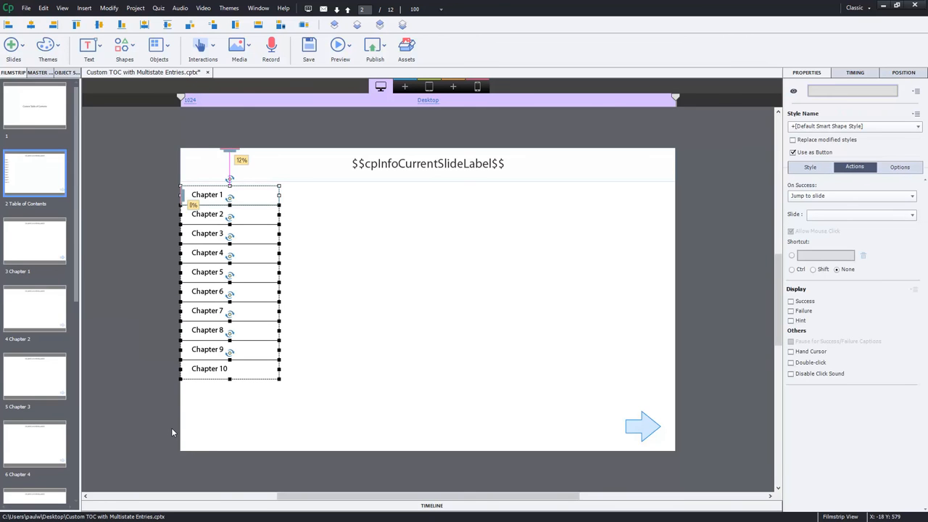
mouse_move(142, 282)
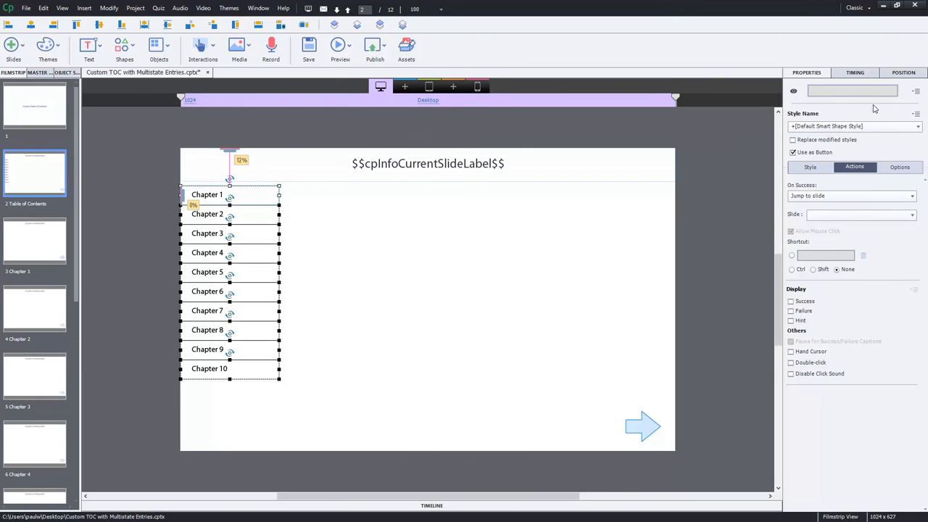
mouse_move(303, 243)
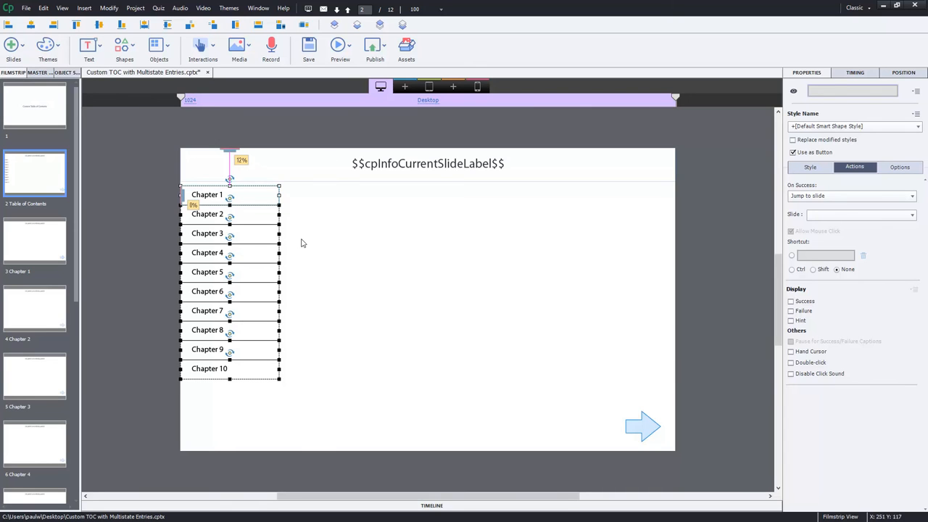
click(903, 72)
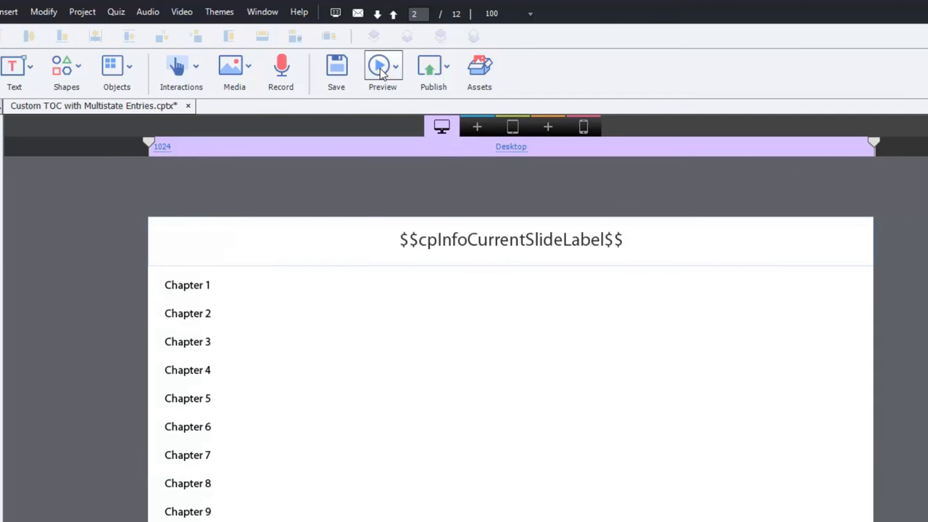
Preview the project and pause playback at the Table of Contents.
click(382, 69)
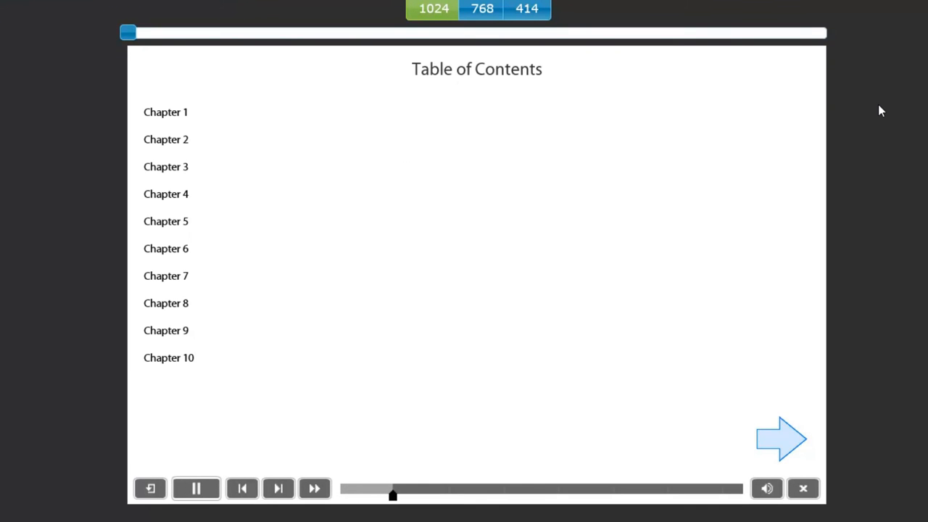
click(196, 487)
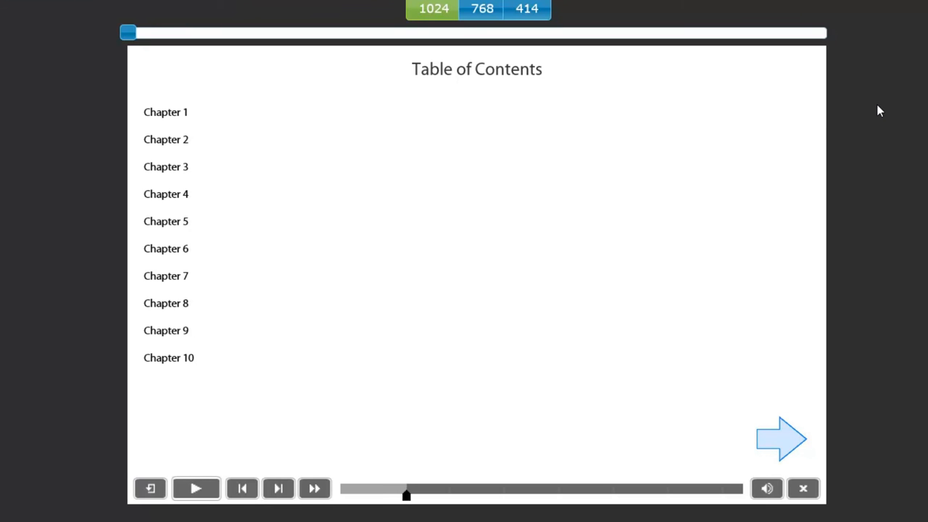
mouse_move(555, 77)
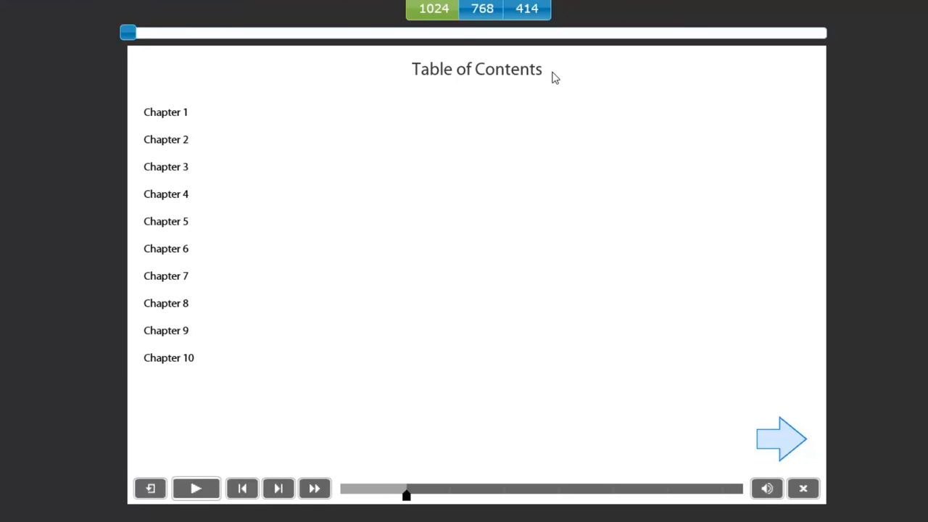
mouse_move(484, 77)
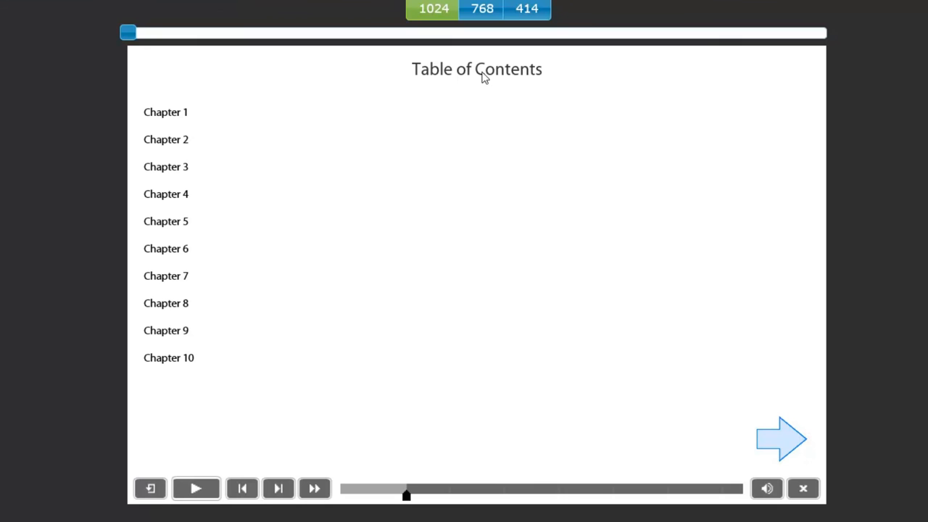
mouse_move(168, 116)
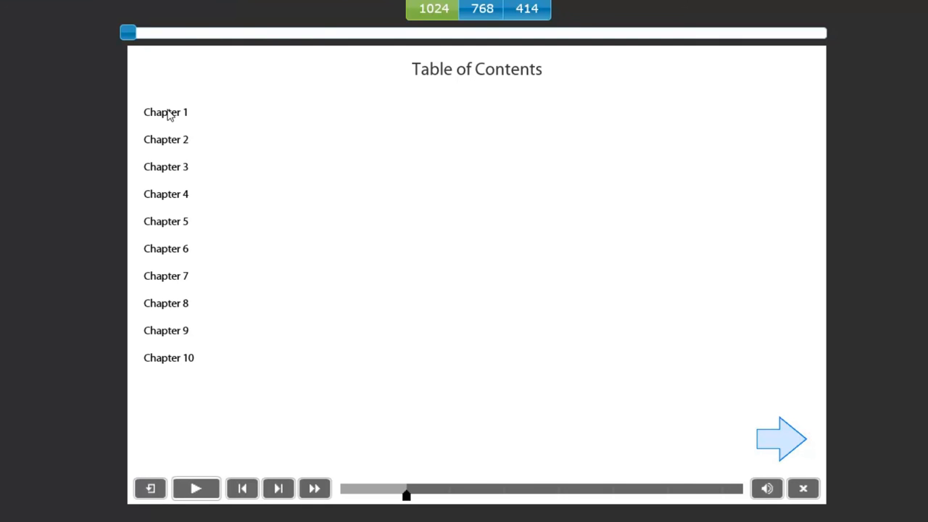
mouse_move(161, 118)
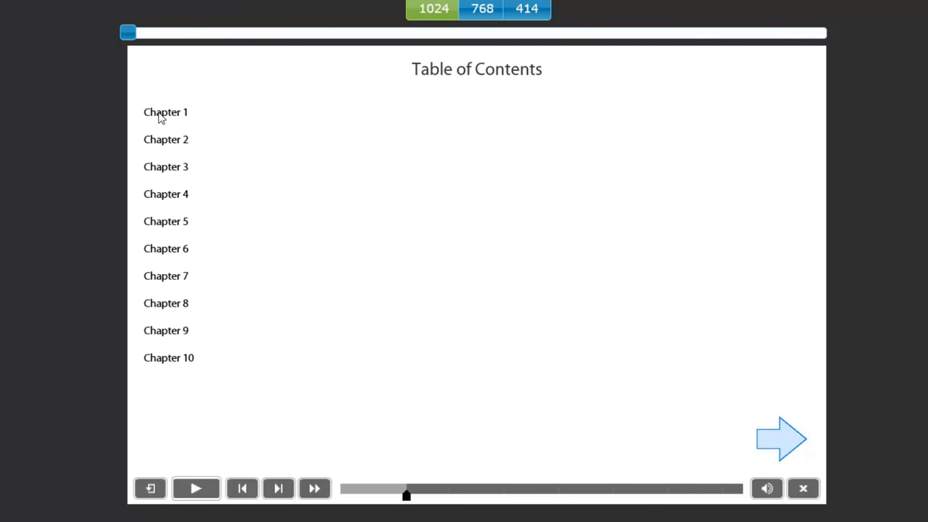
Visit Chapters 1, 2 and 9 from the contents, pausing on each.
click(165, 112)
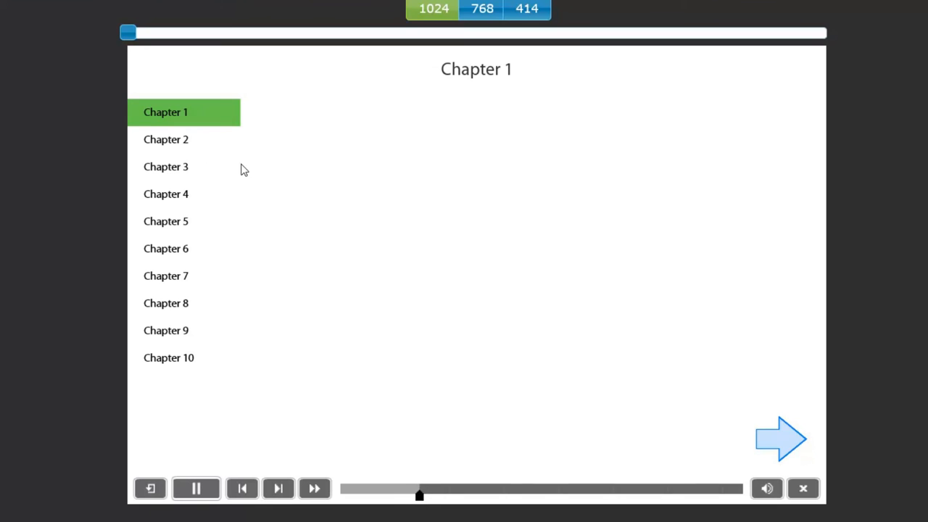
click(196, 488)
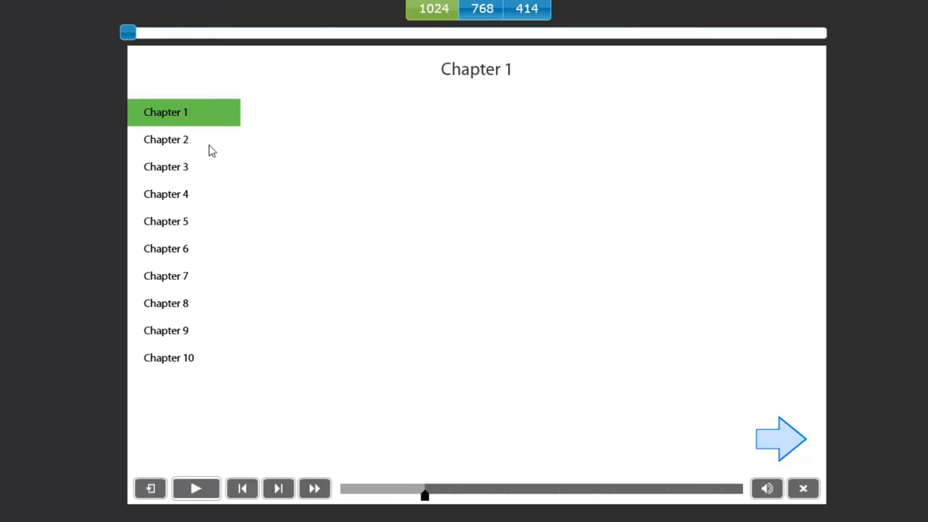
mouse_move(800, 411)
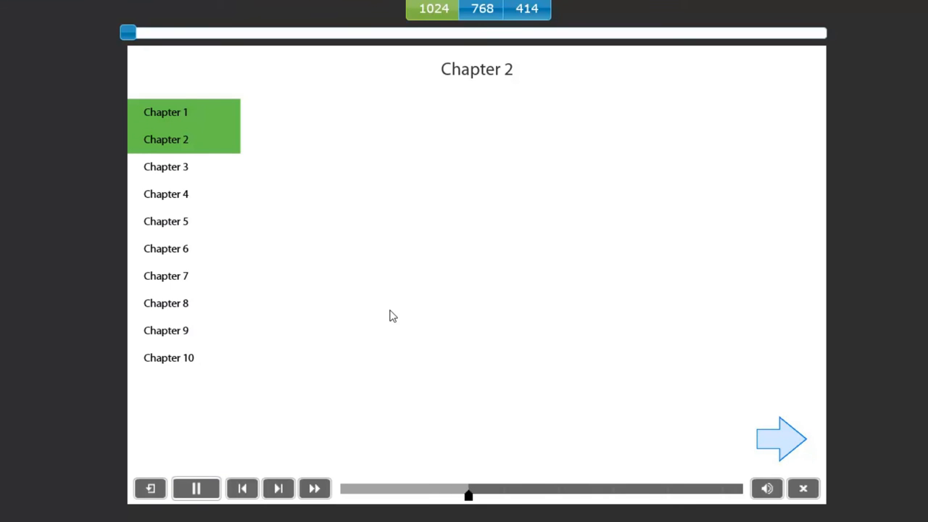
click(195, 487)
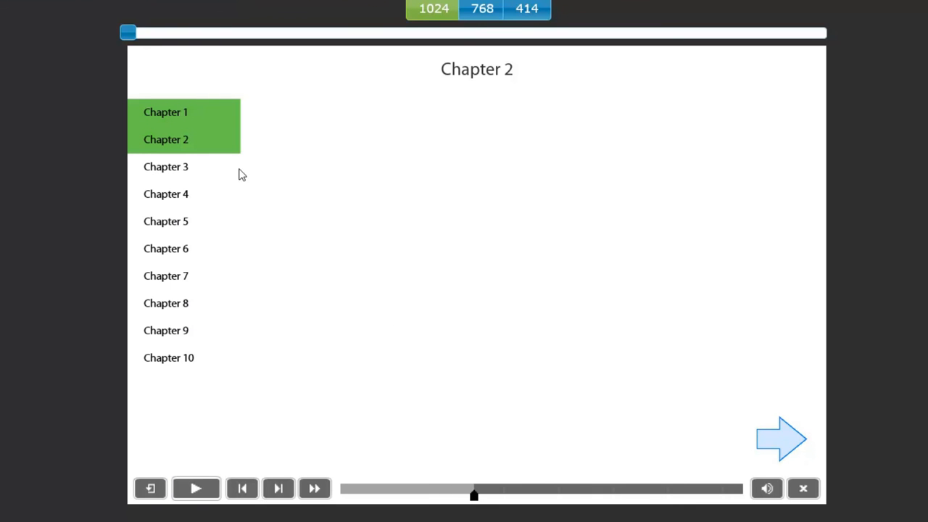
mouse_move(793, 446)
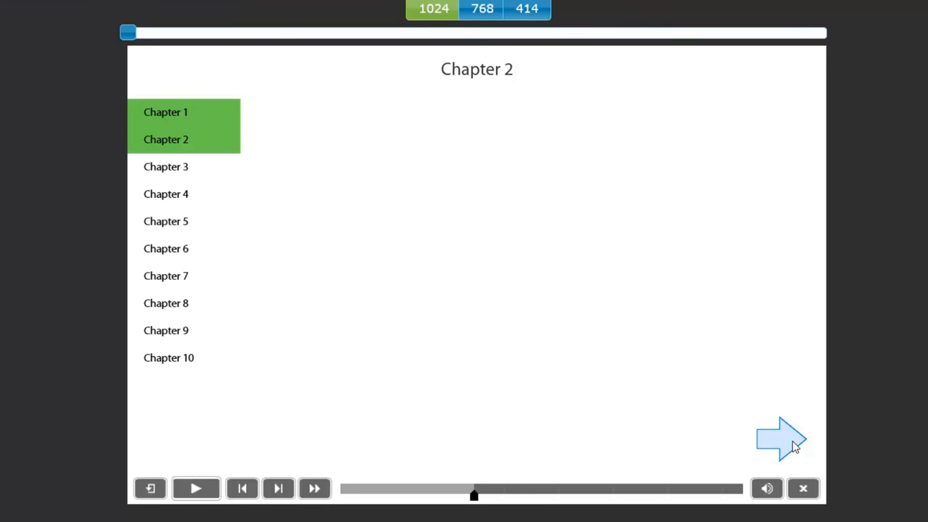
click(166, 330)
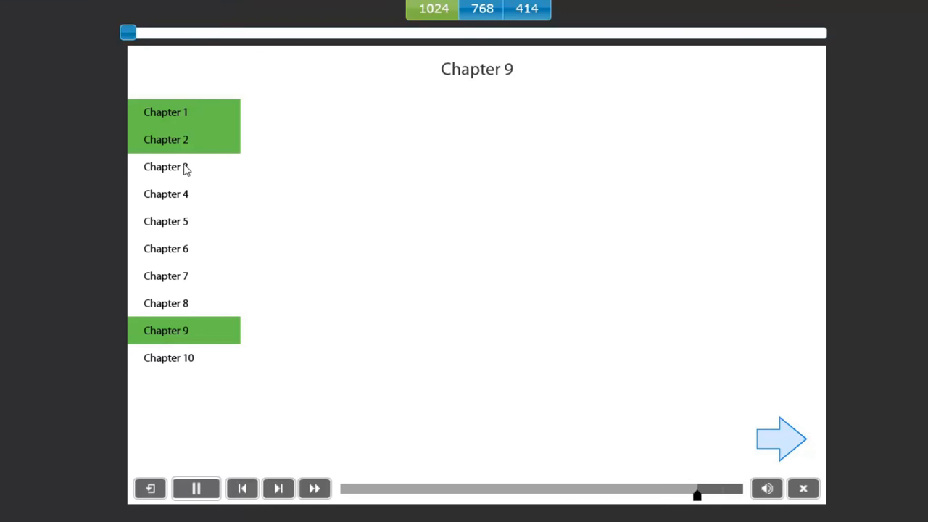
click(196, 488)
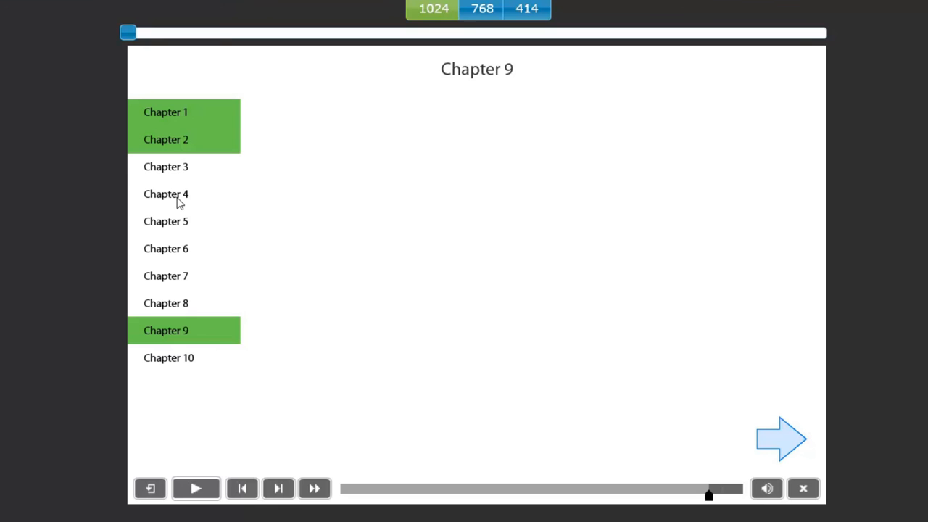
Jump to Chapter 4, then advance through Chapters 8, 9 and 10, pausing at Chapter 10.
click(166, 194)
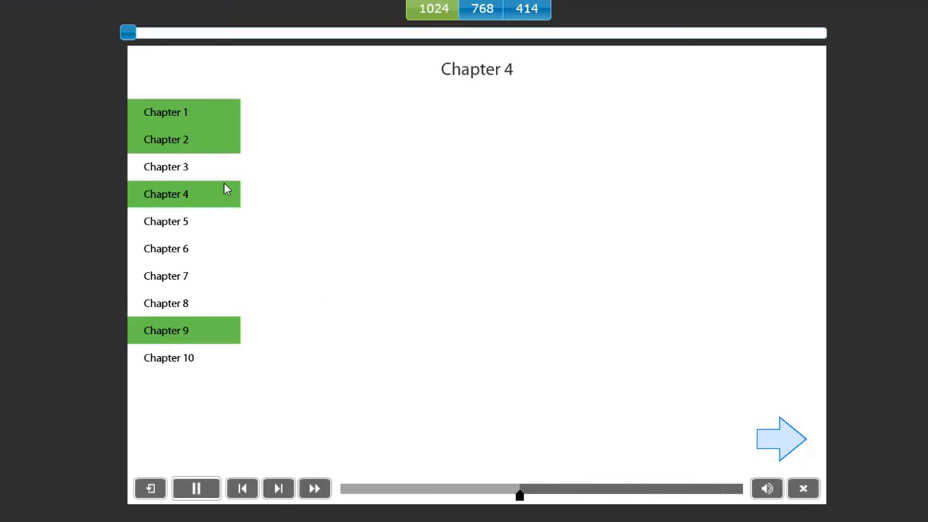
click(166, 167)
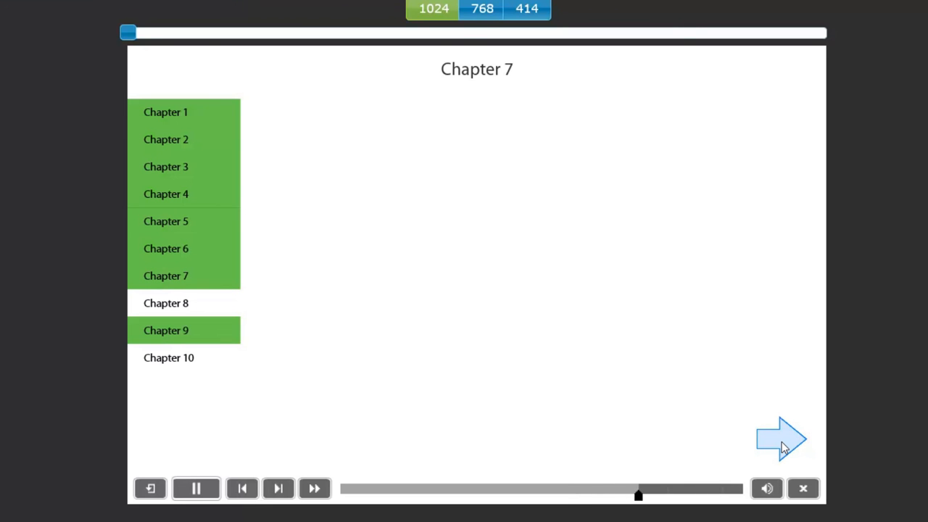
click(195, 488)
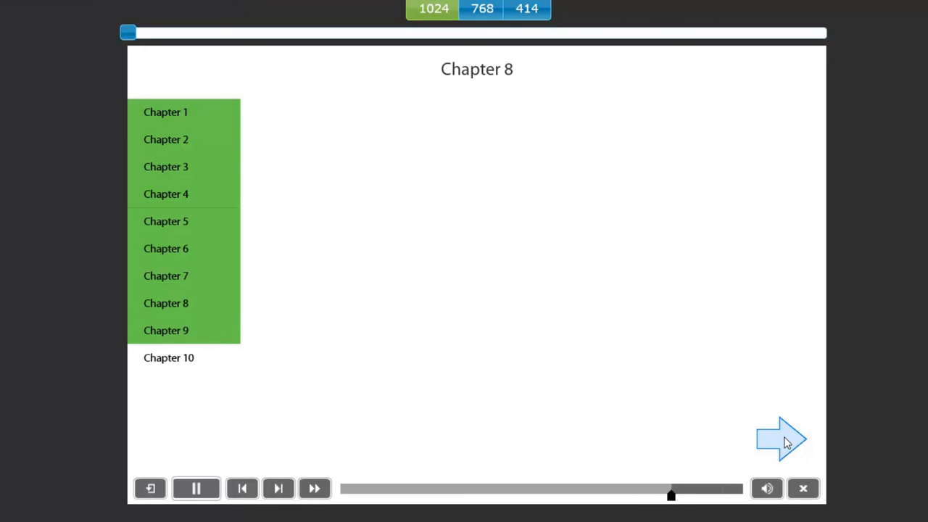
click(782, 440)
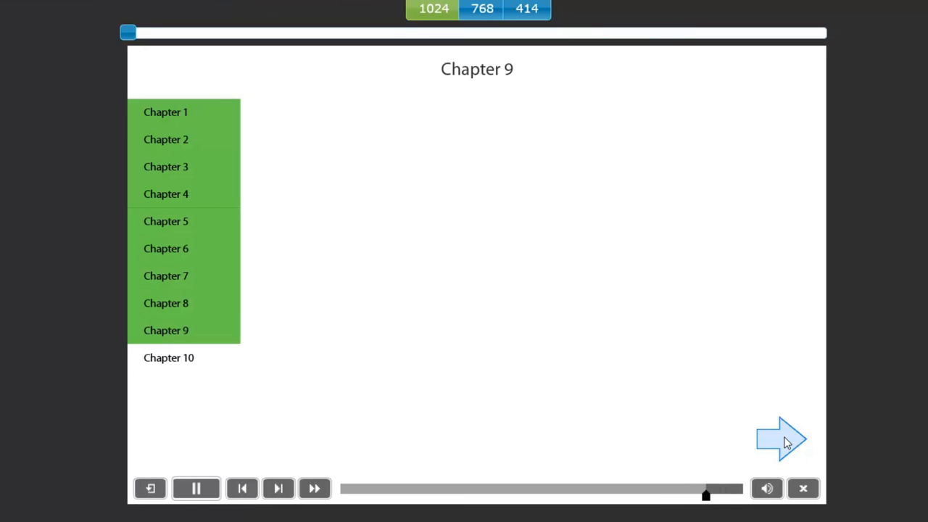
click(168, 358)
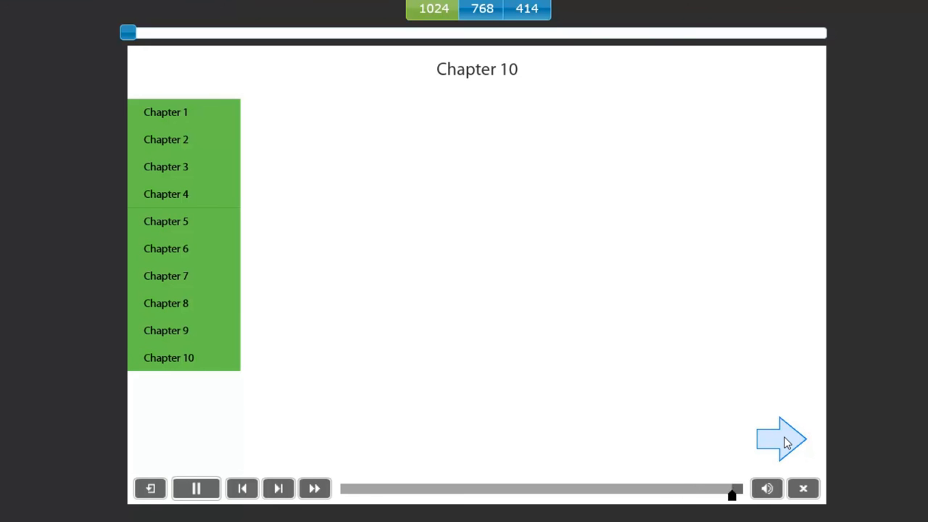
click(196, 488)
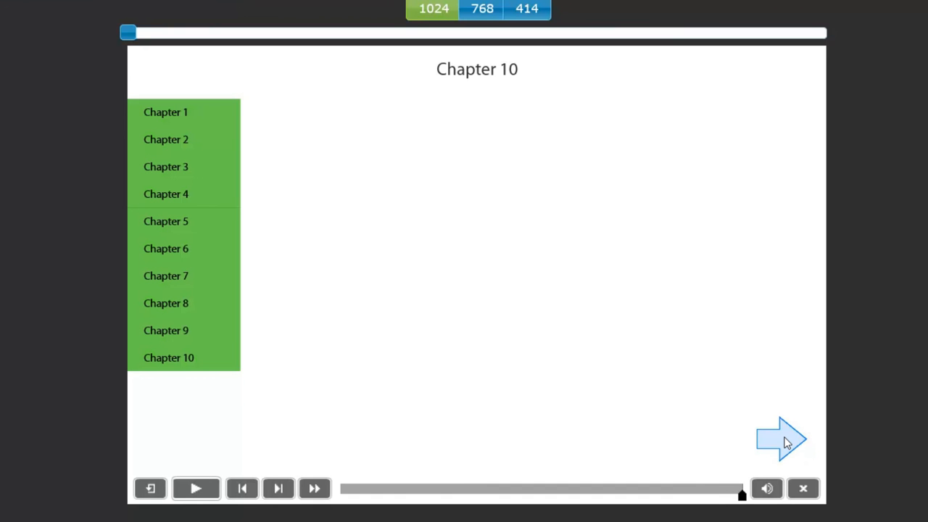